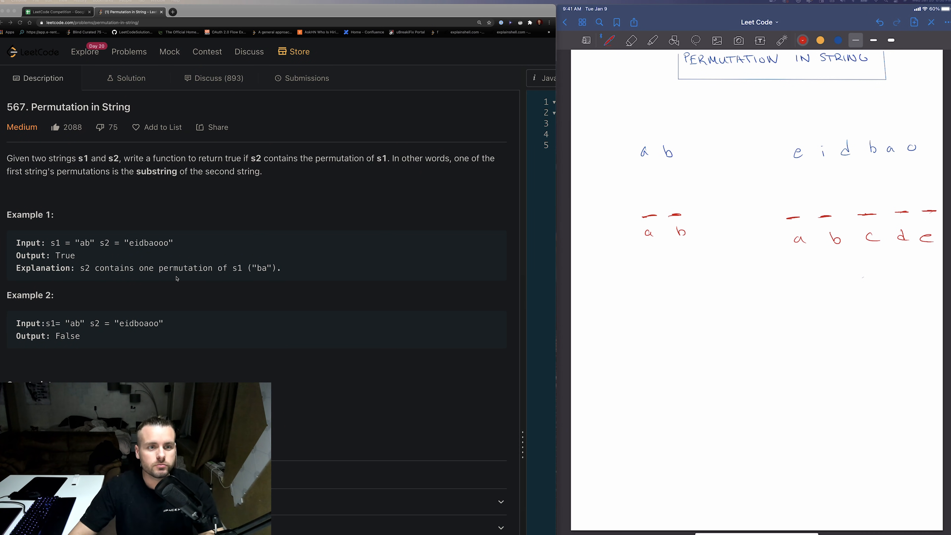
Highlight the window letters and tally counts of 1 for a and b under the alphabet slots
scroll("down", 3)
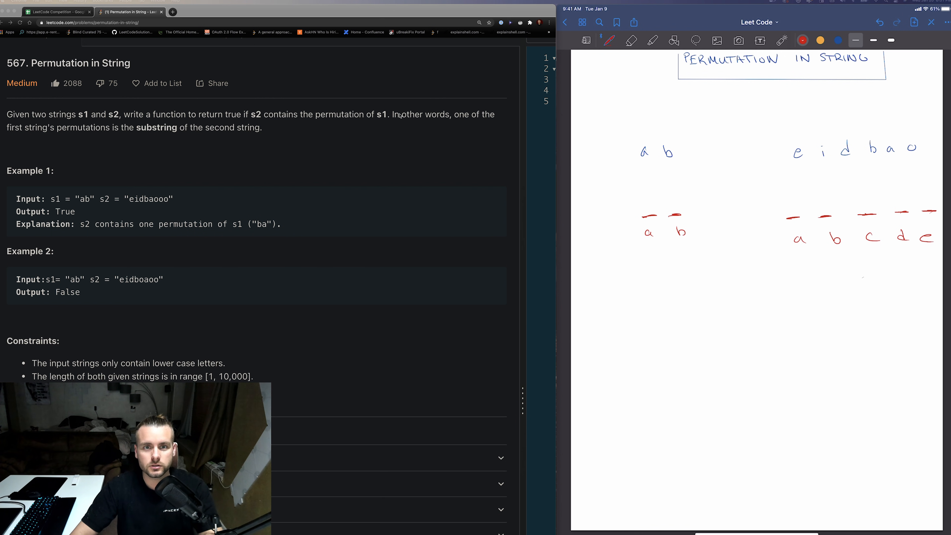
mouse_move(54, 135)
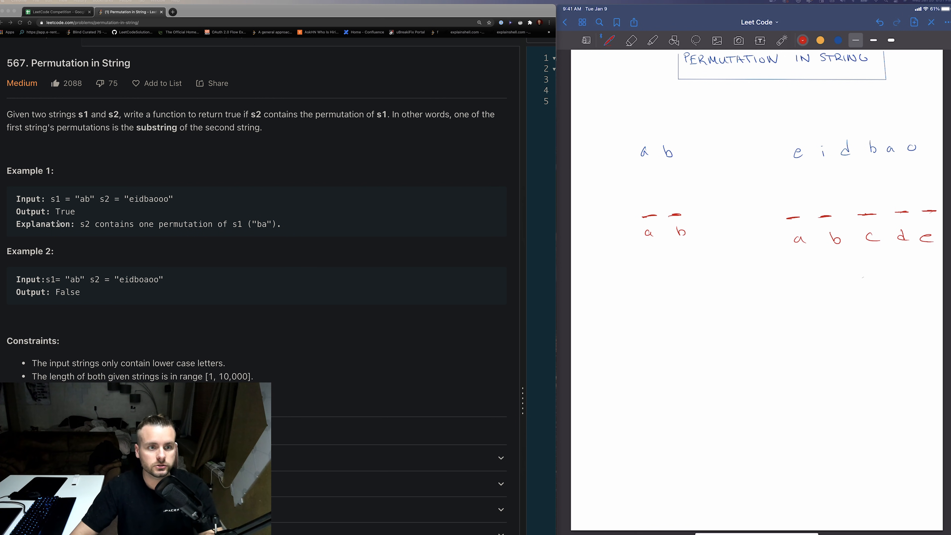
scroll("down", 3)
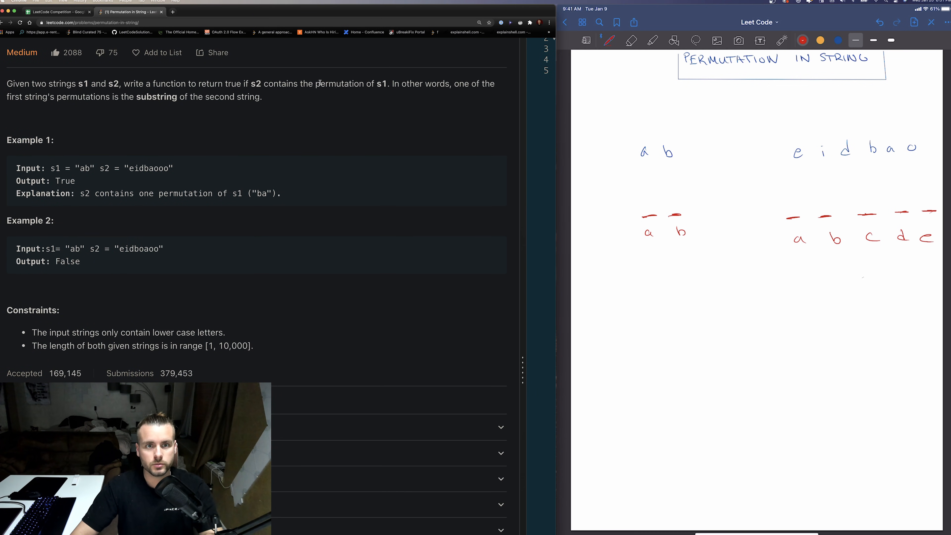
double_click(340, 84)
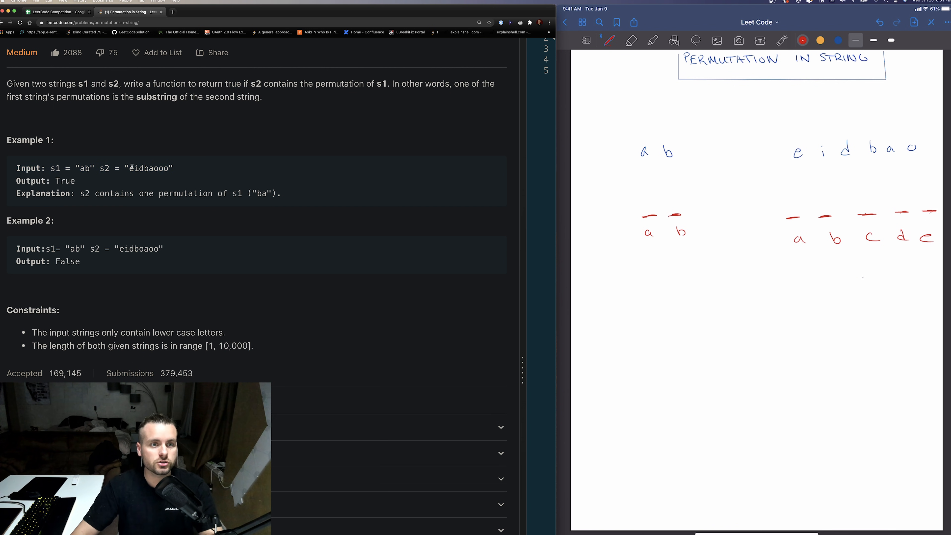
double_click(132, 168)
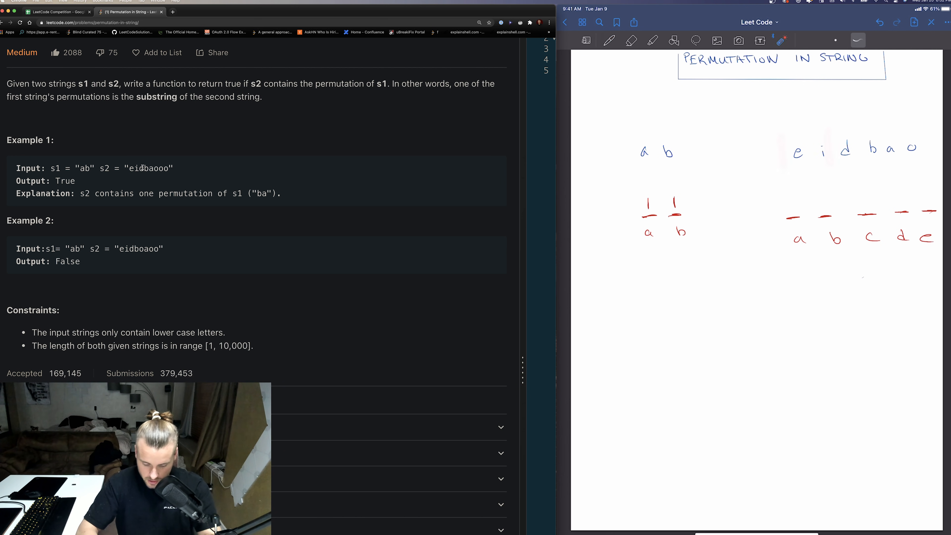
left_click(609, 41)
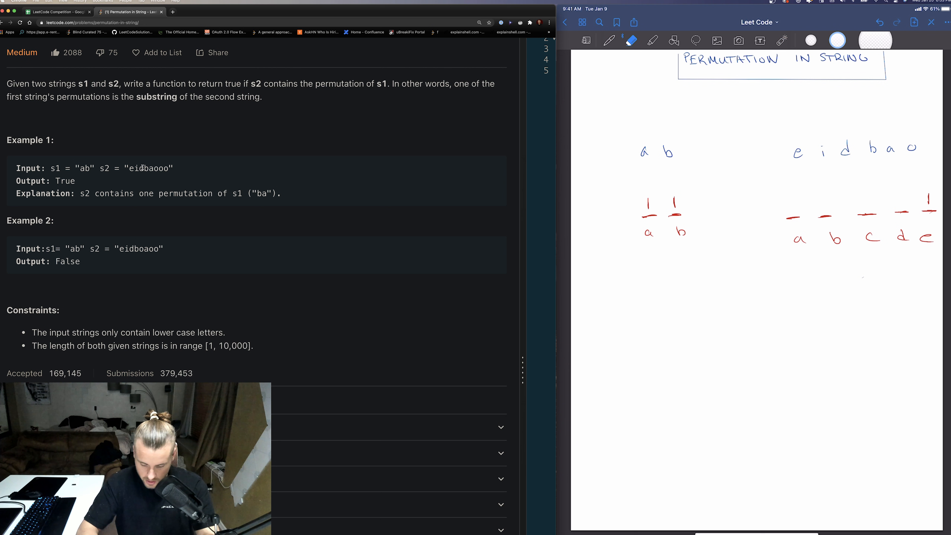
Erase the window highlight, mark d and e counts back to 0, and write True in red ink
left_click(608, 41)
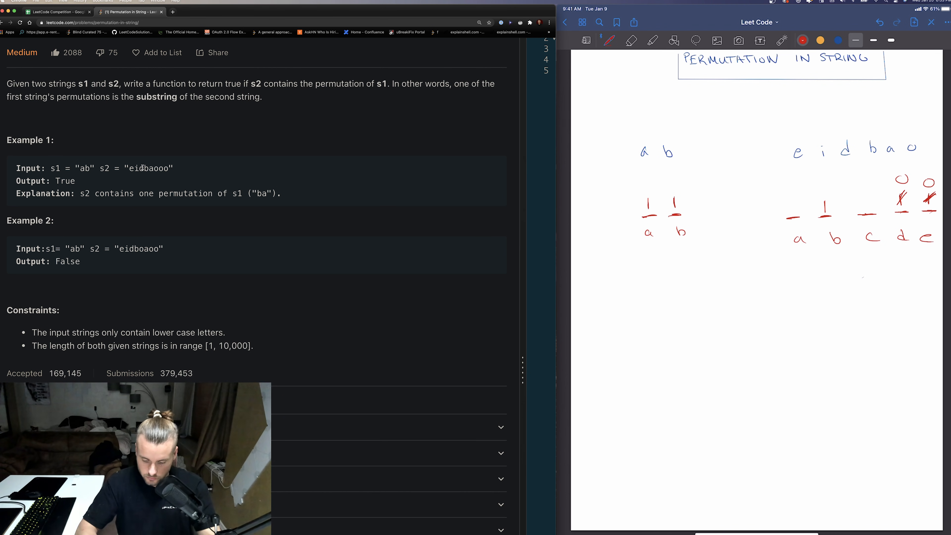
left_click_drag(861, 164, 861, 137)
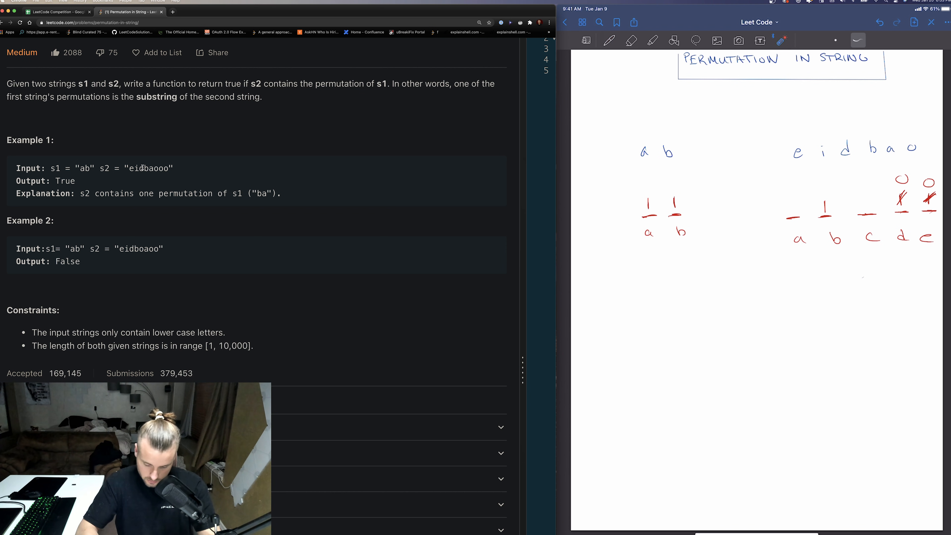
left_click(609, 41)
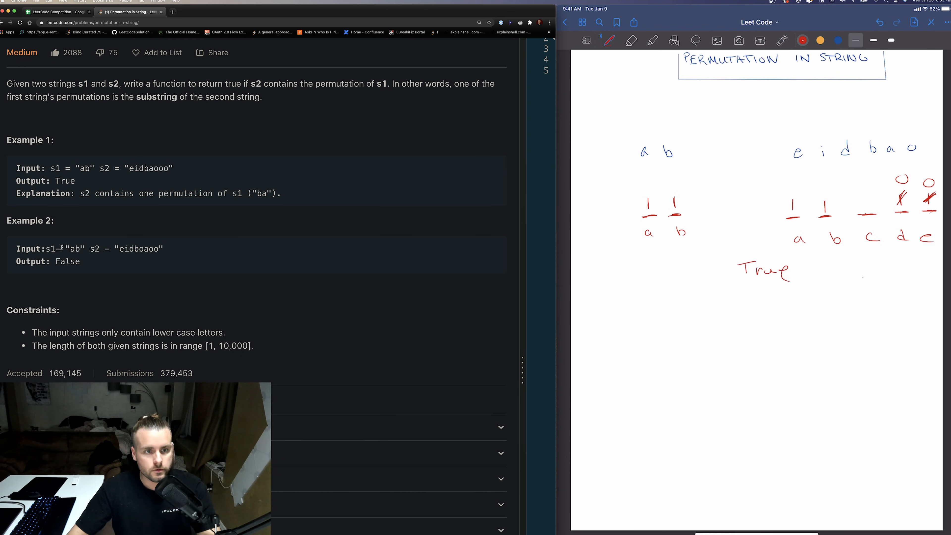
Collapse the problem description so the Java editor with the empty checkInclusion stub shows
double_click(76, 248)
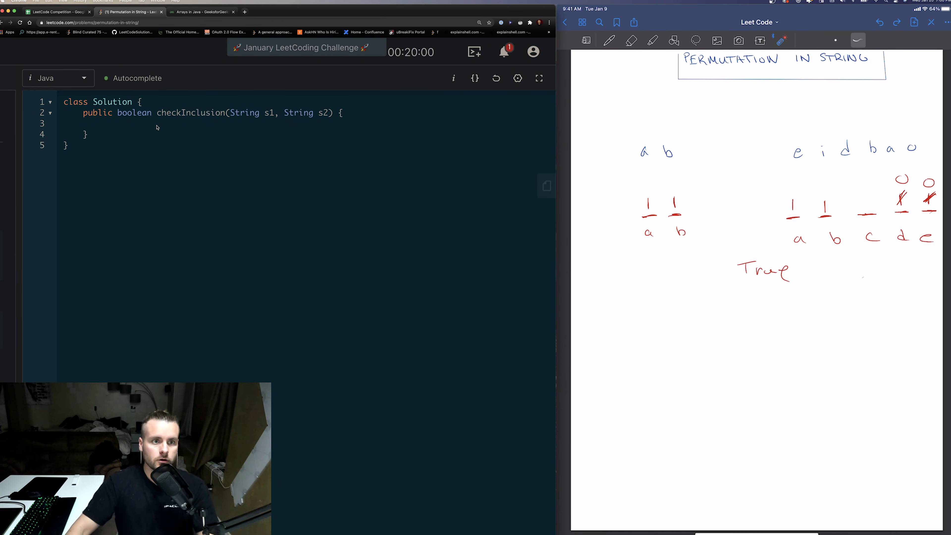
Add a guard returning false when s1 is longer than s2 or s2 is empty
type("if (")
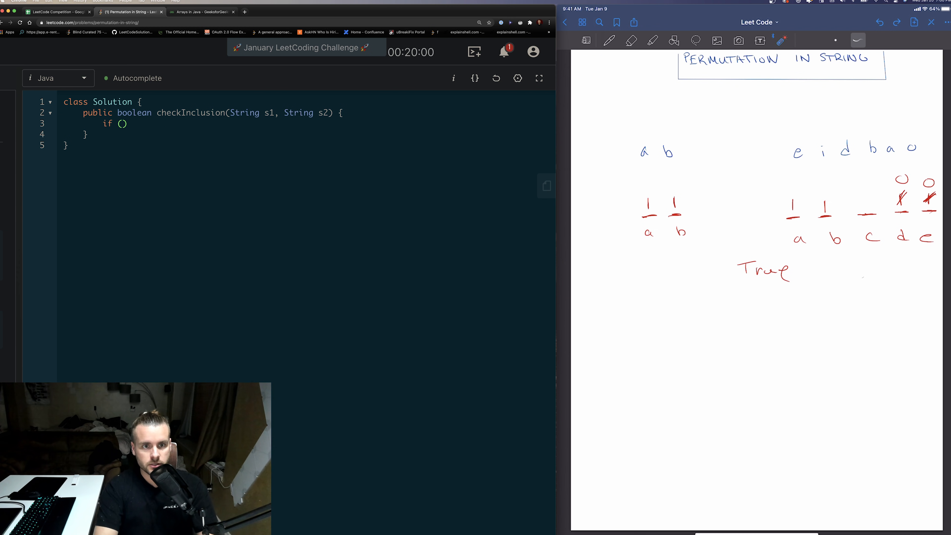
type("s1.length(")
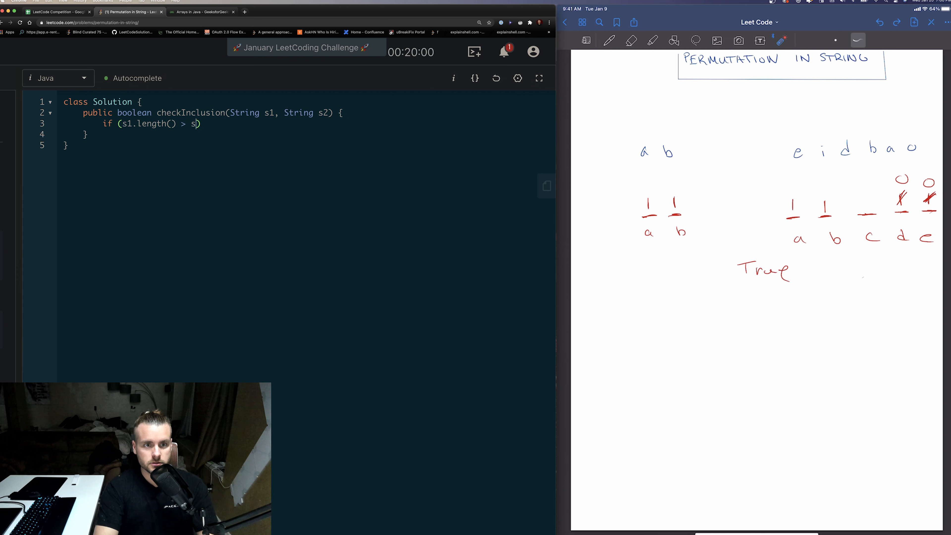
type("2.length()")
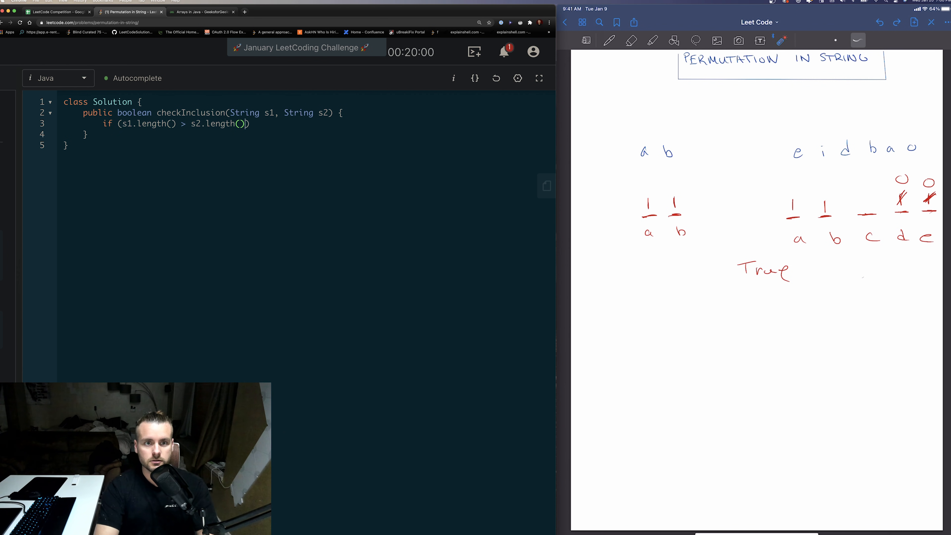
type("|| s2.")
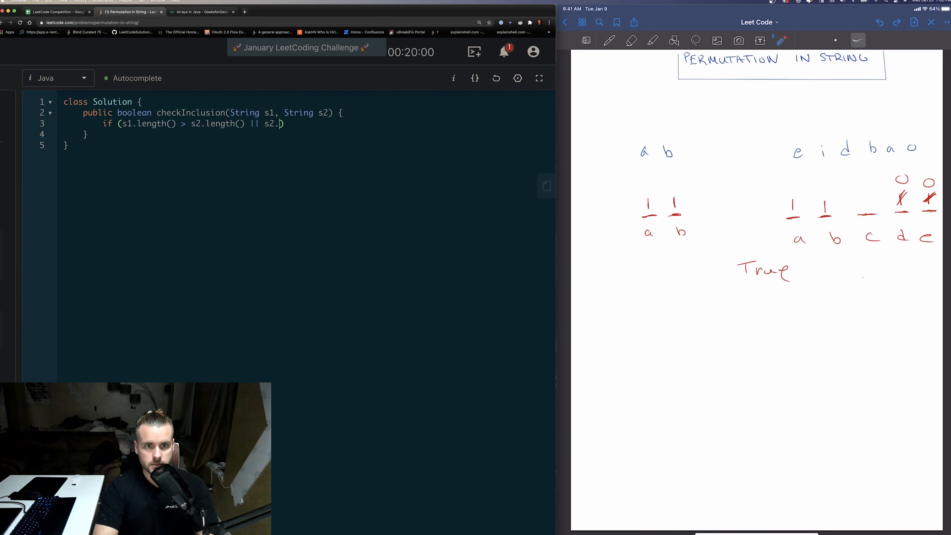
type("length()")
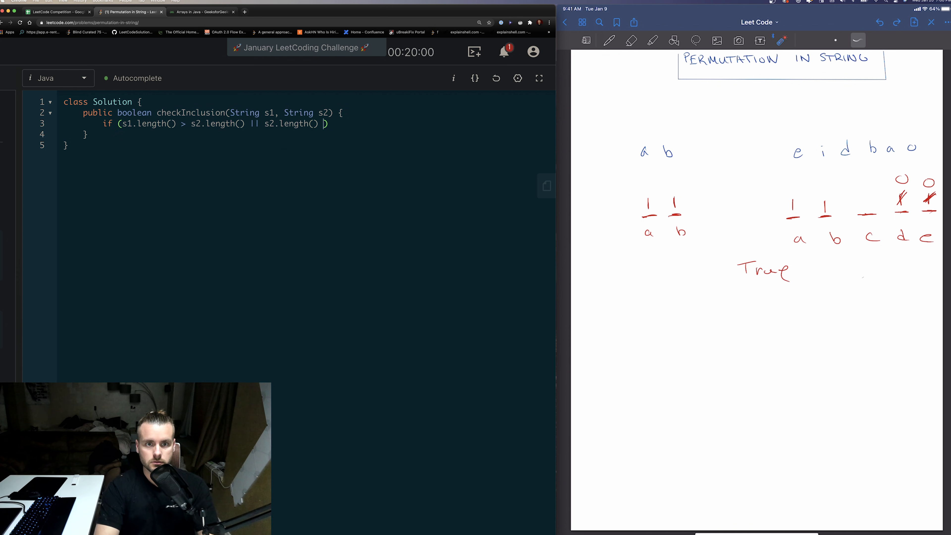
type("== 0) return")
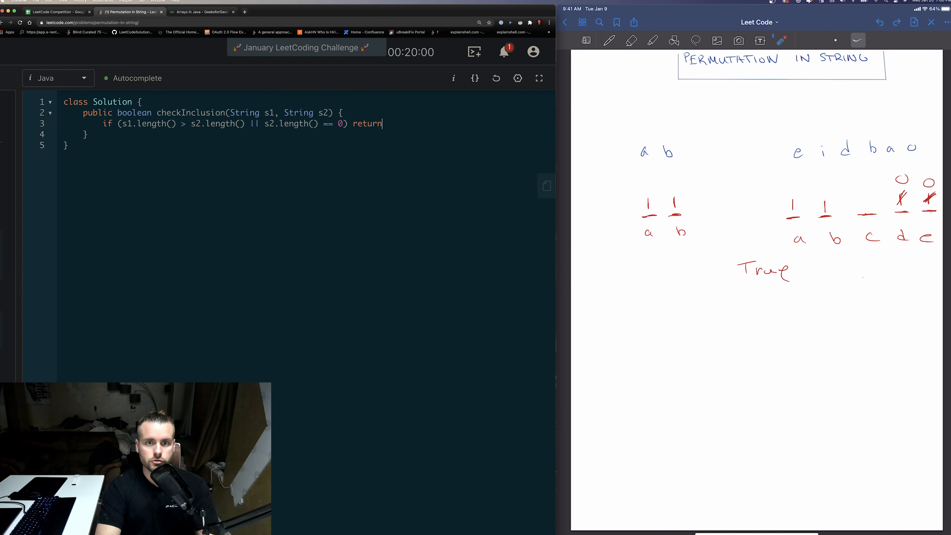
type("false;")
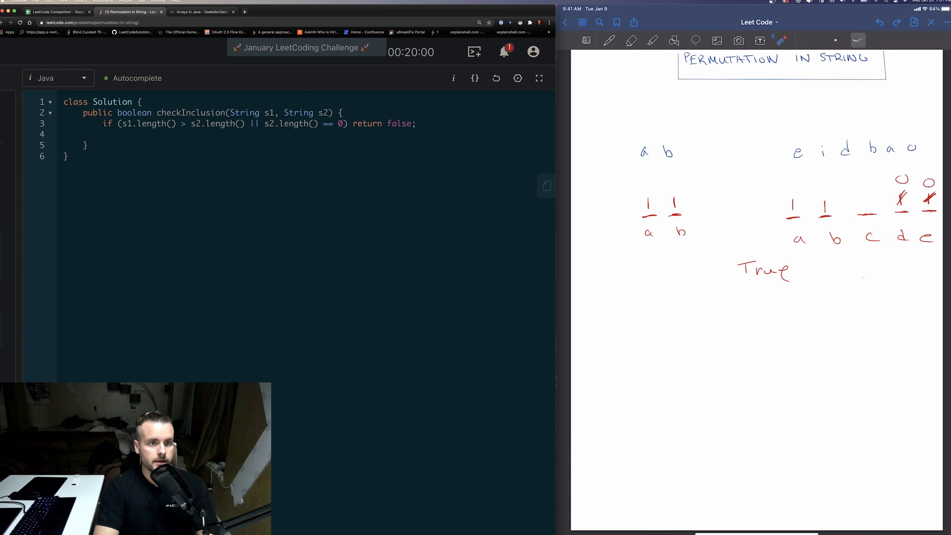
Add a guard returning true when s1 is empty, then begin an int declaration
type("if (s1l")
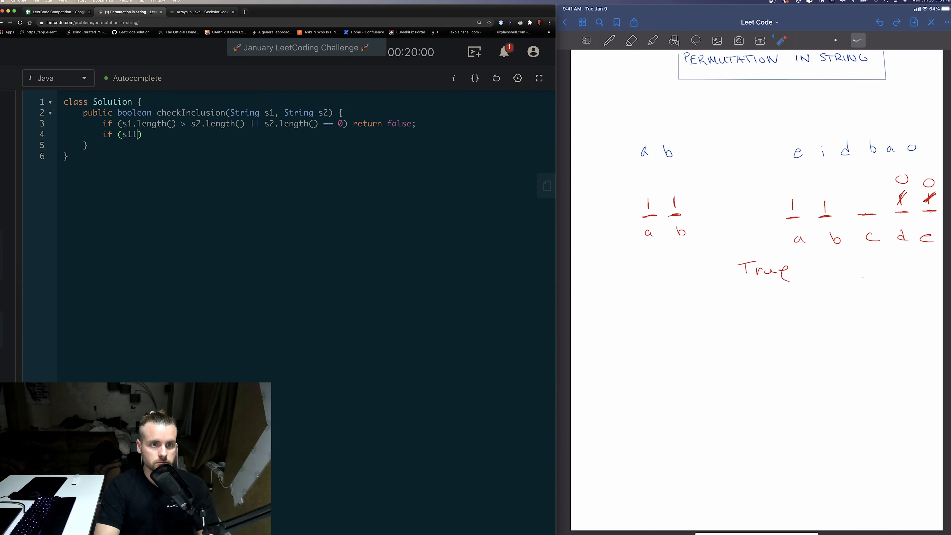
type(".length()")
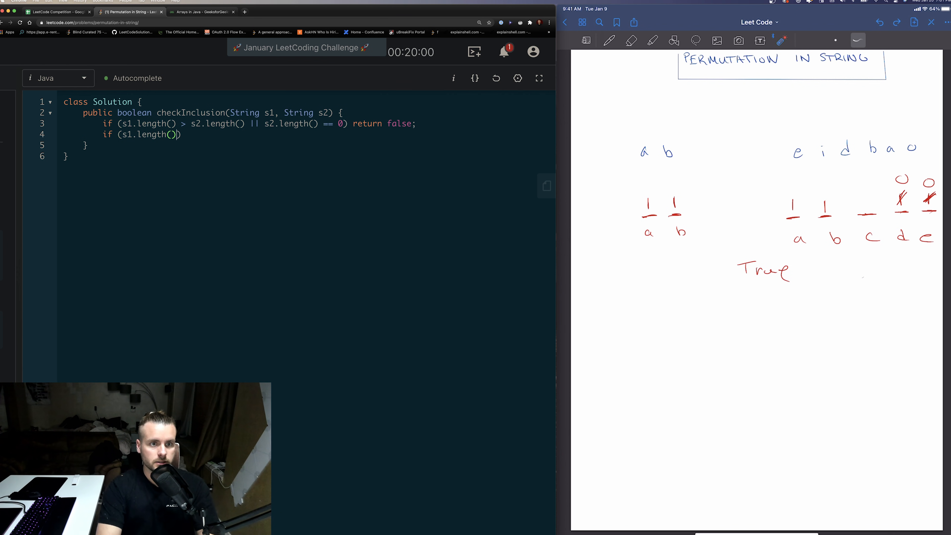
type("== 0)")
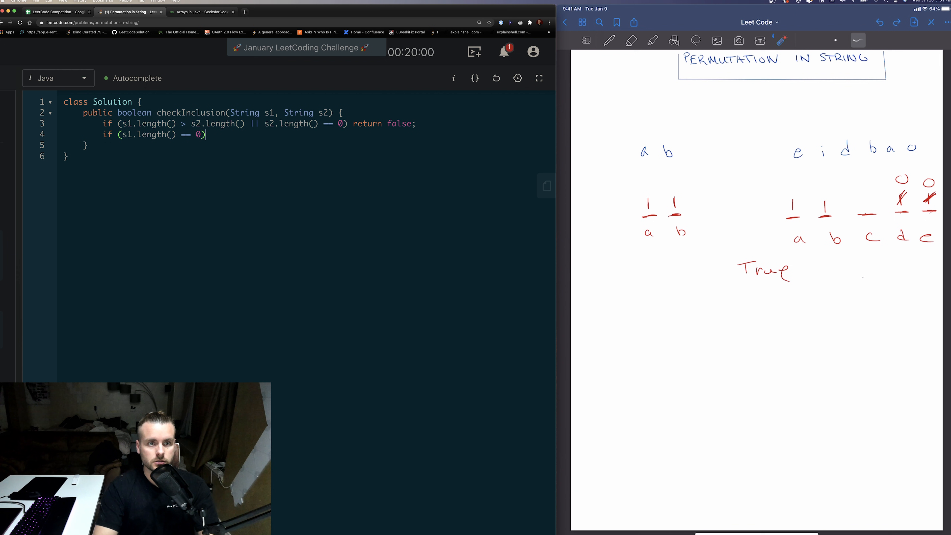
type("return")
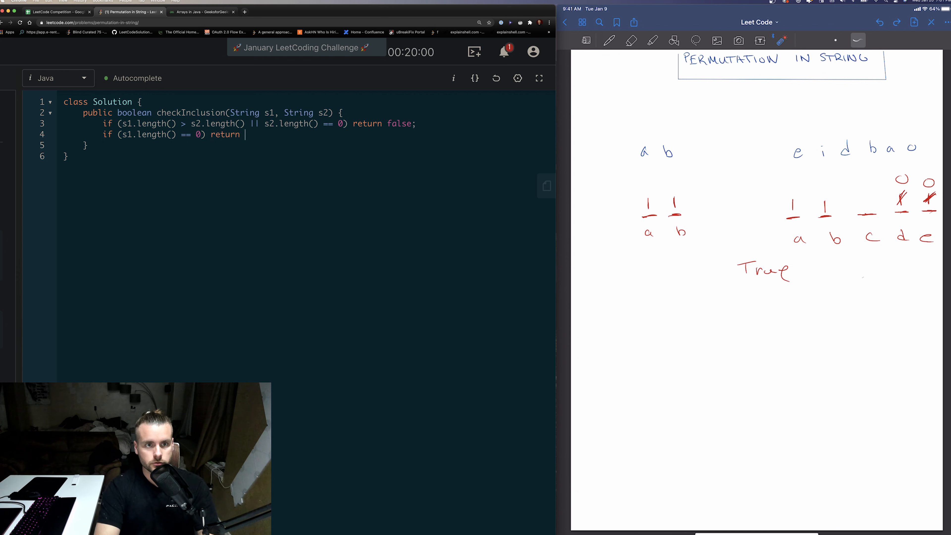
type("true;")
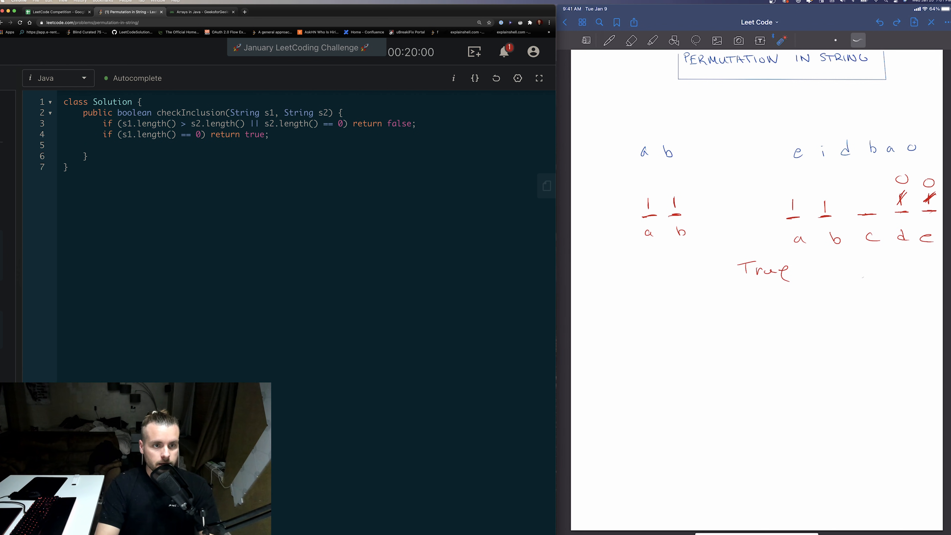
type("int m")
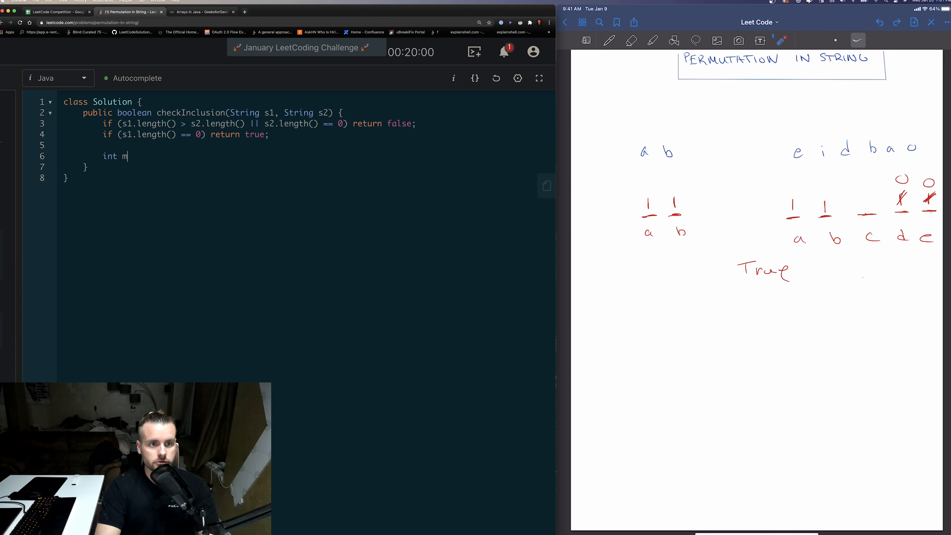
Declare int x = s1.length(), y = s2.length(); after the guards
key("Backspace")
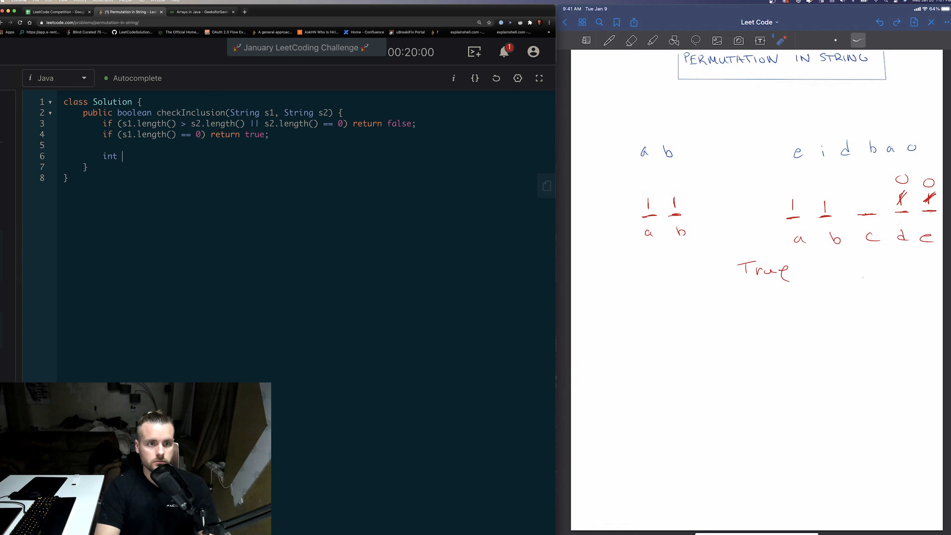
type("x =")
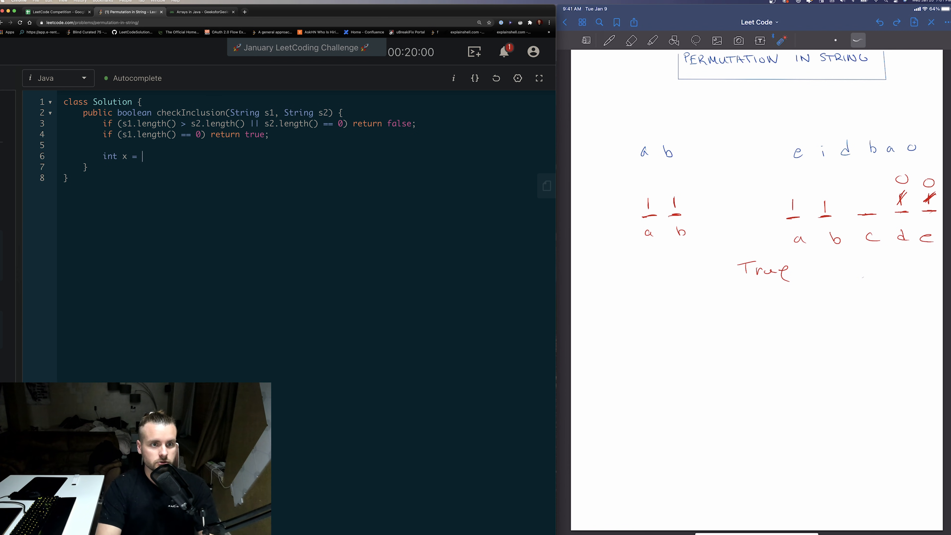
type("s1.length()")
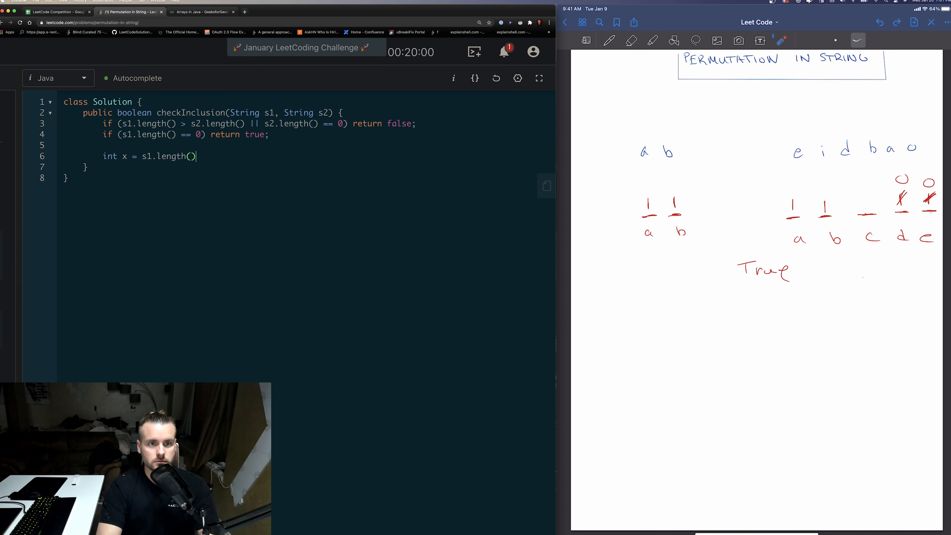
type(", y")
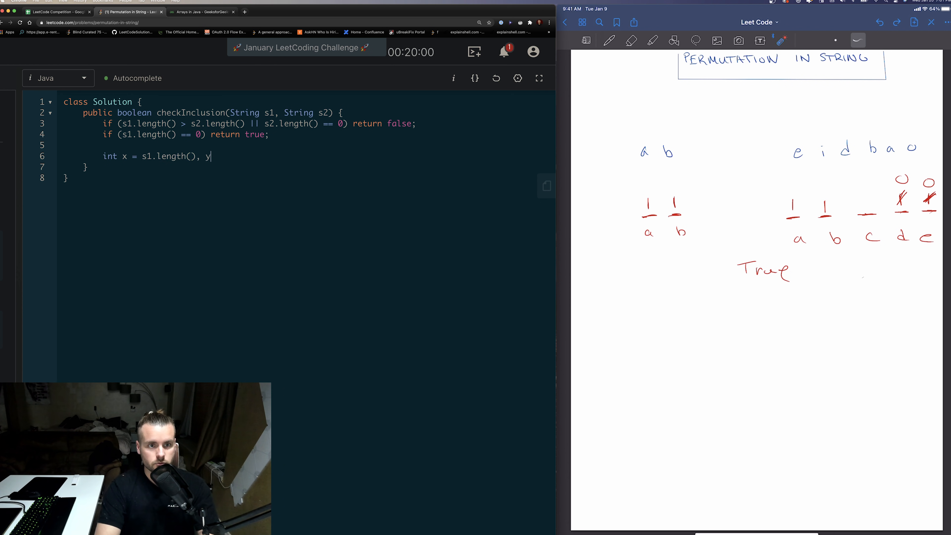
type("= s")
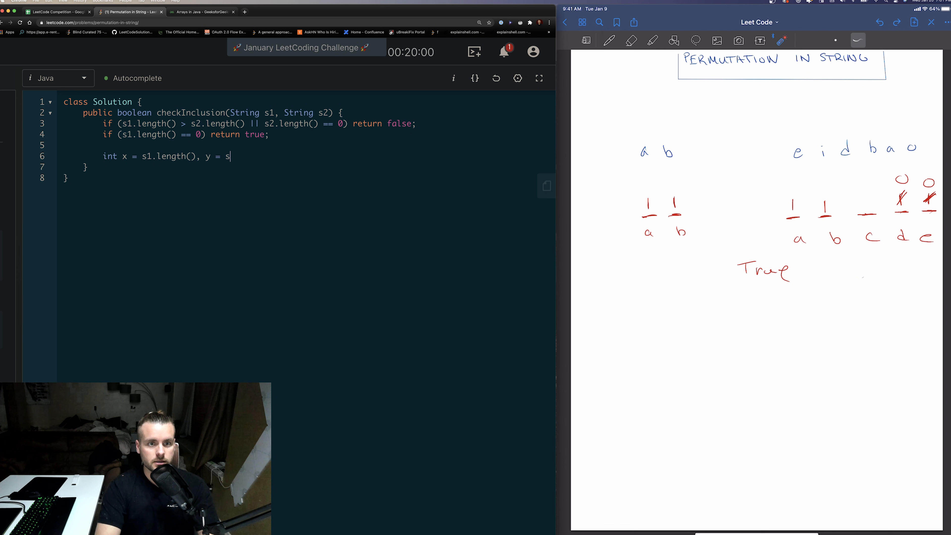
type("2.length()")
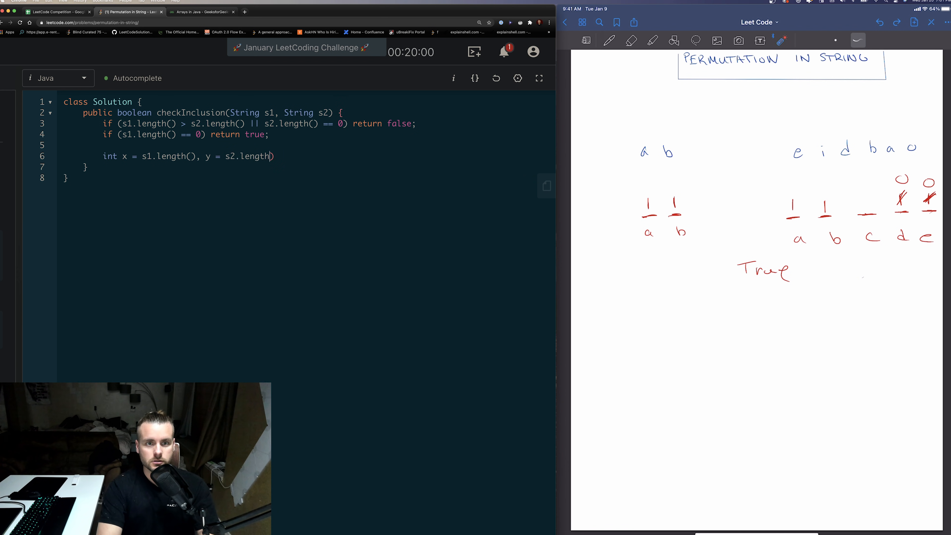
type("()")
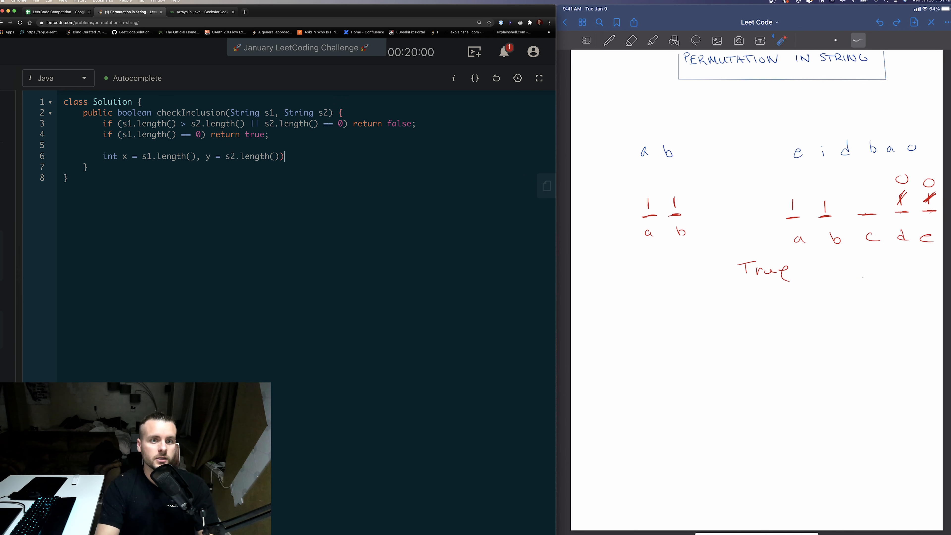
key("Enter")
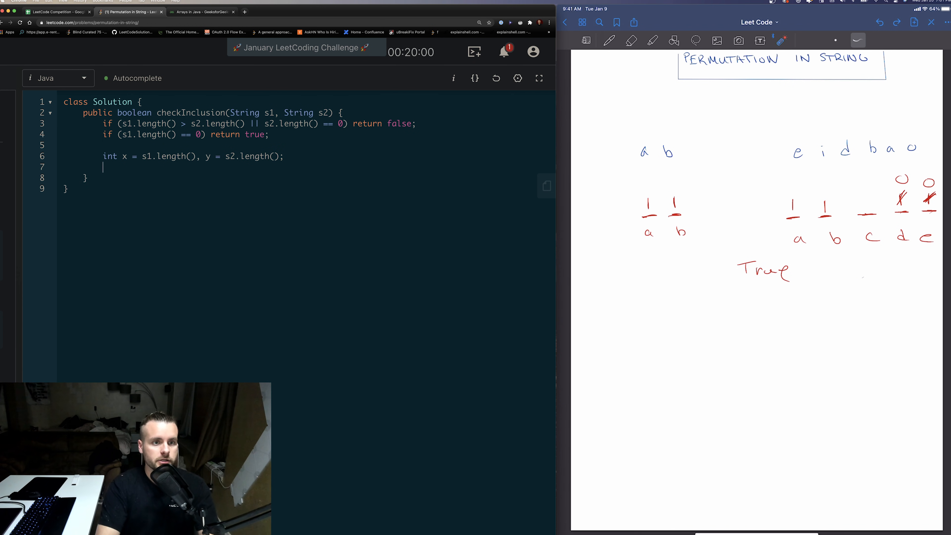
Start the next int declaration and check Java array syntax in a browser tab
type("int")
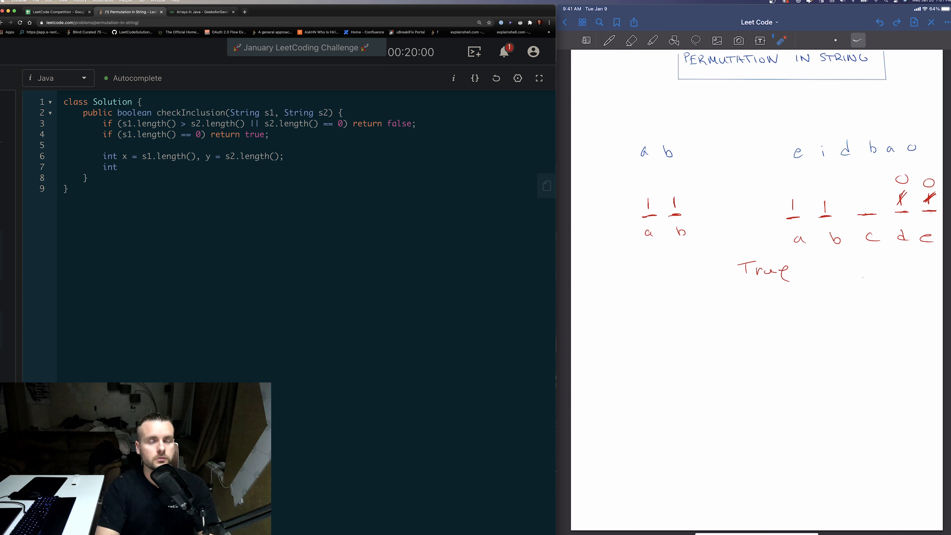
left_click(200, 11)
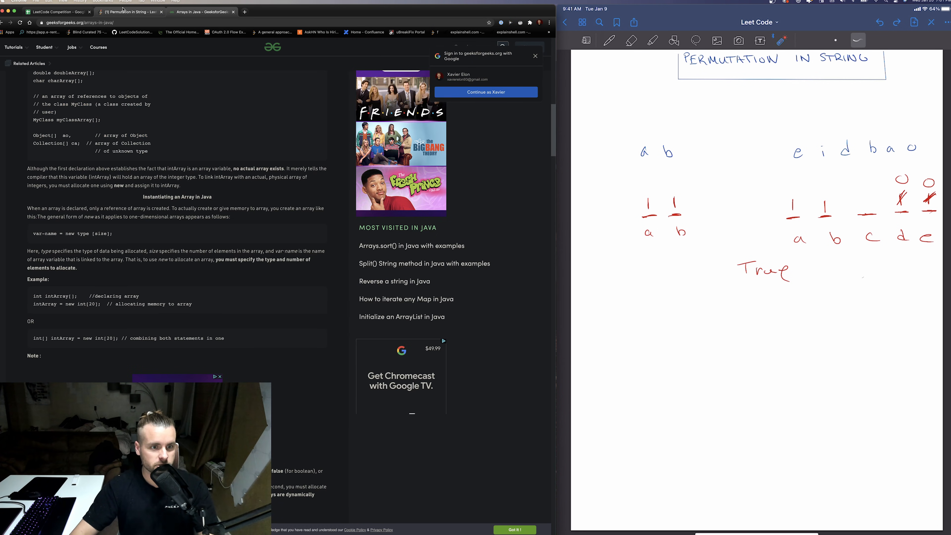
left_click(131, 12)
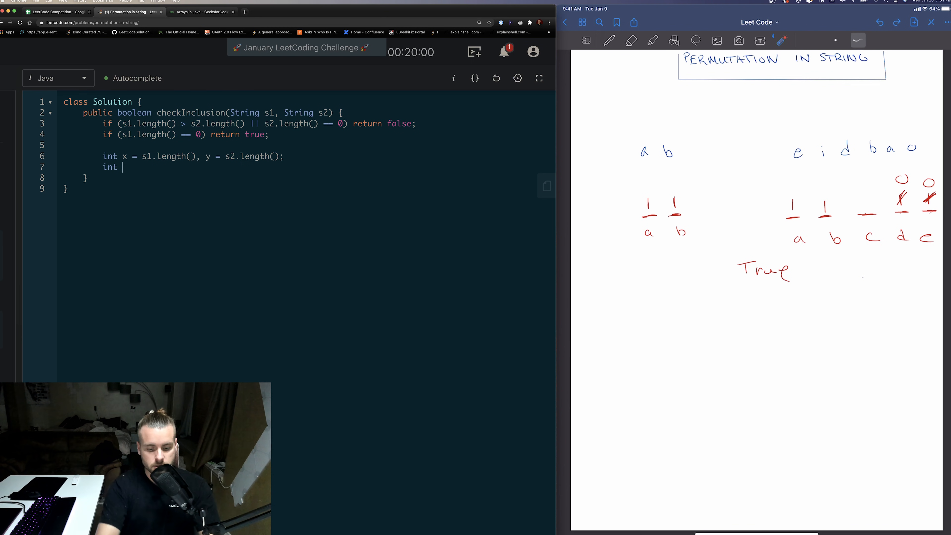
Declare int[] array1 = new int[26]; as the first count array
type("[]")
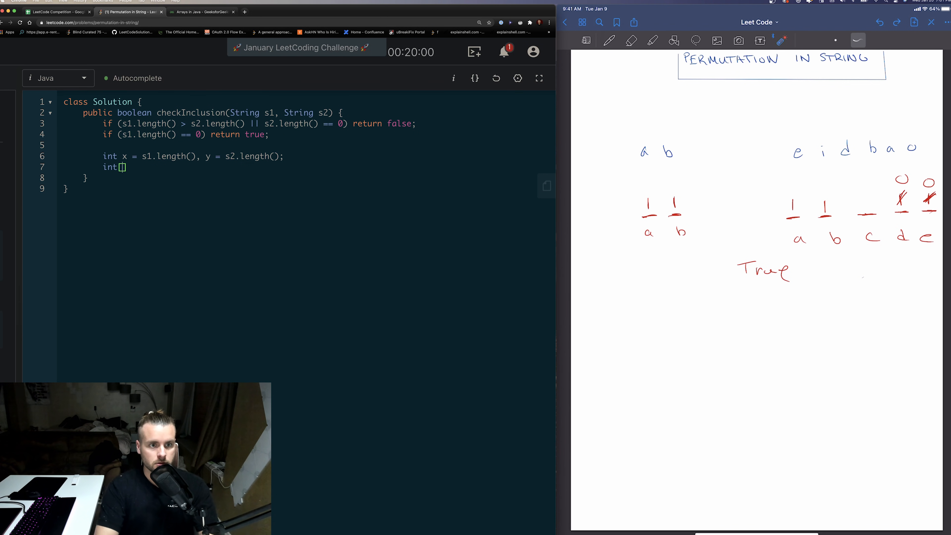
type("array1")
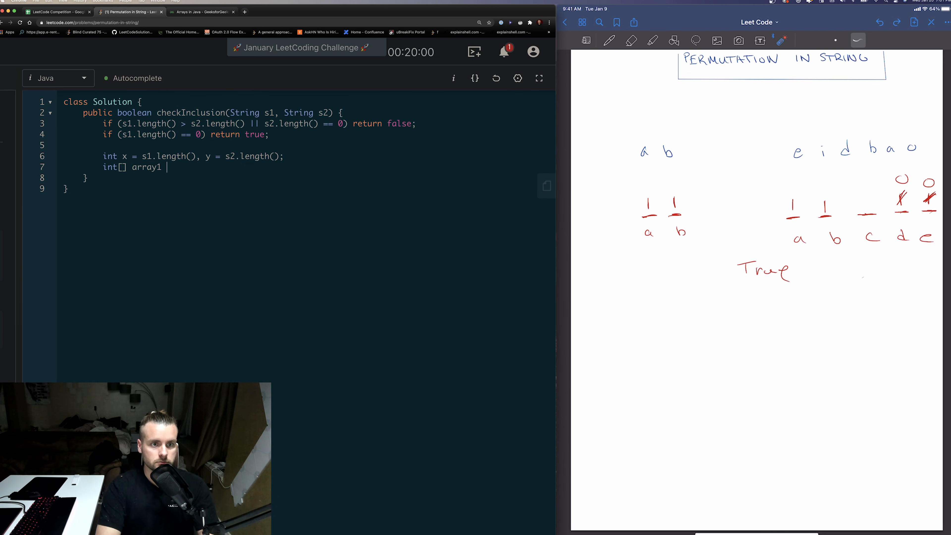
type("-")
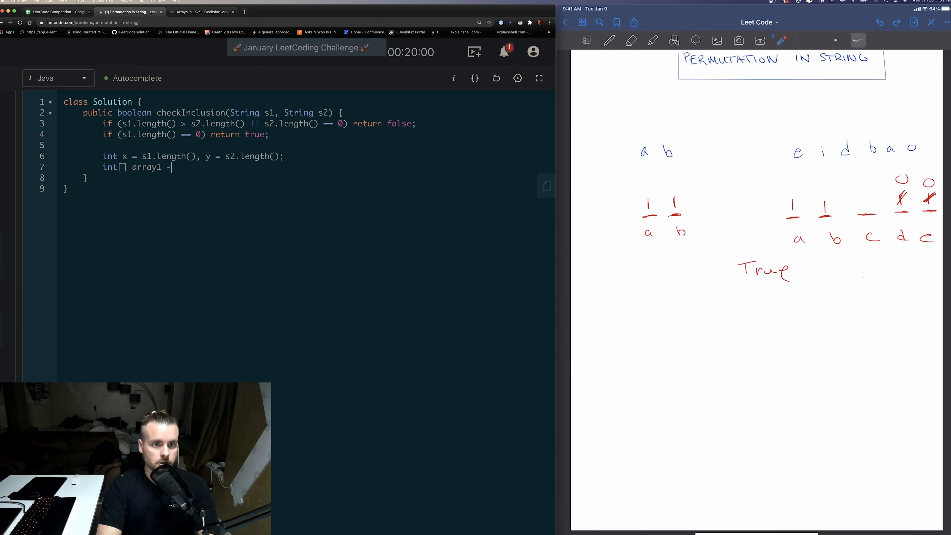
type("= be")
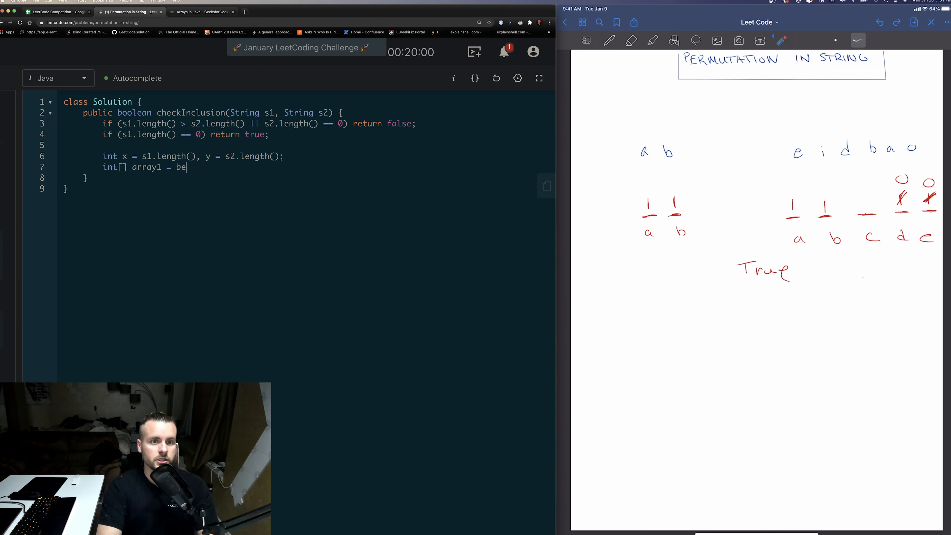
key("Backspace")
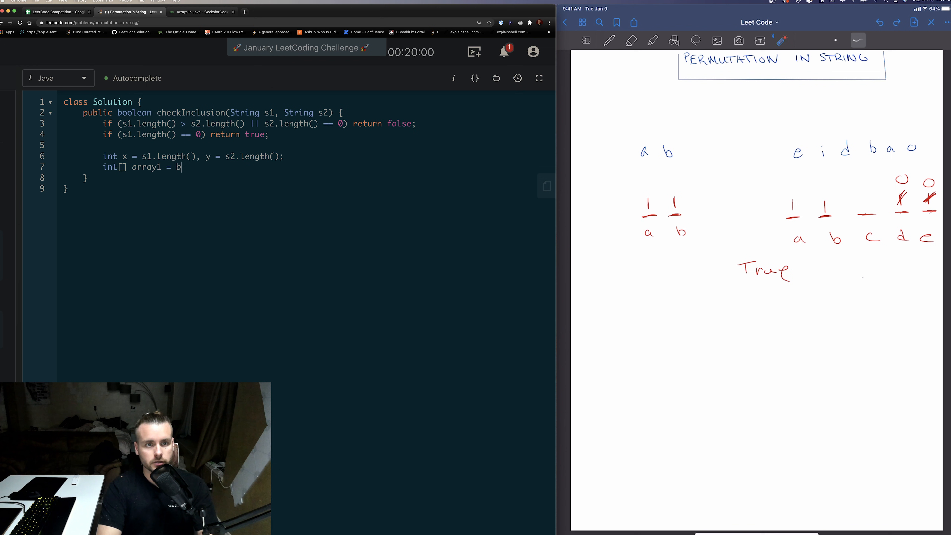
type("ew")
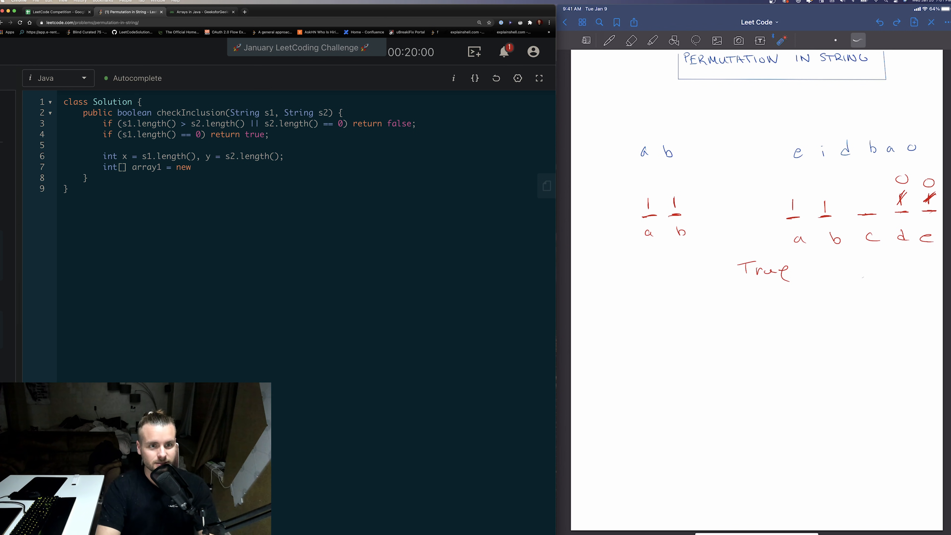
type("int[2]")
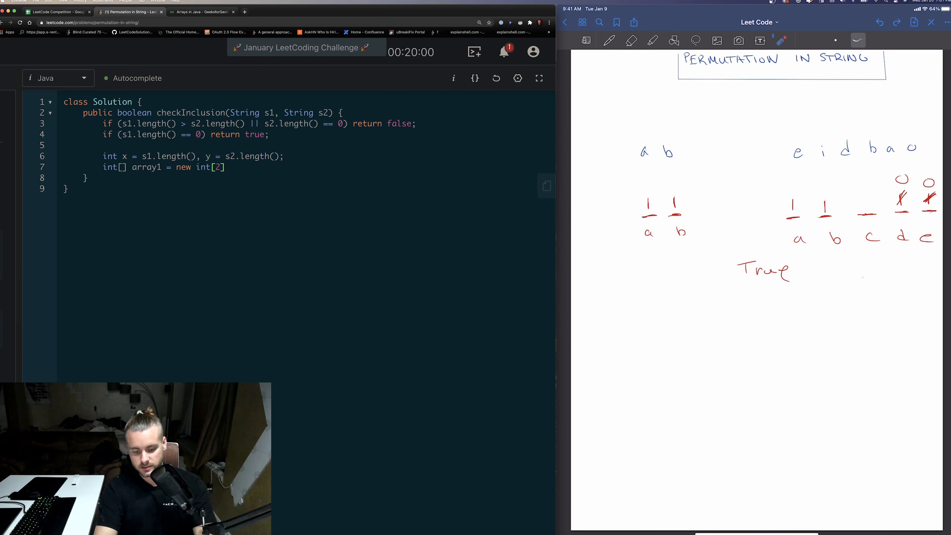
type("6")
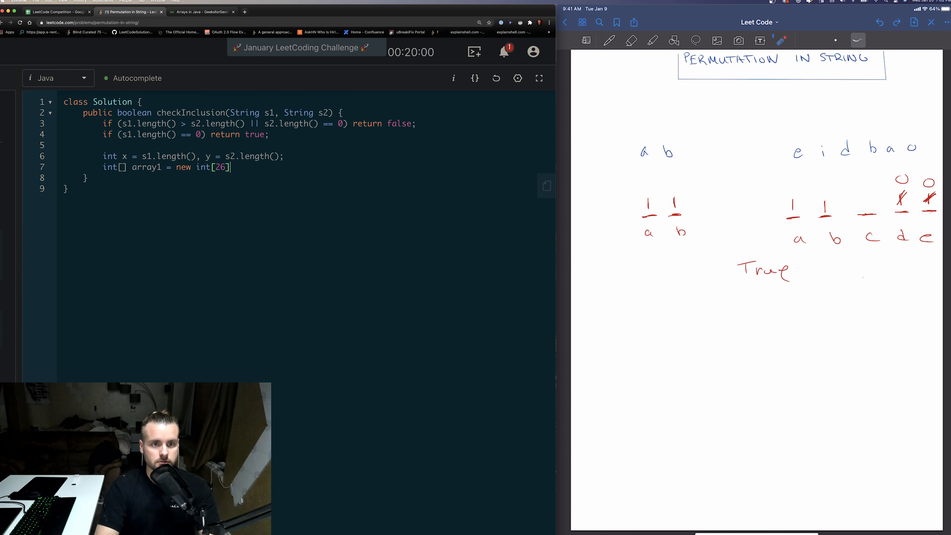
type(";")
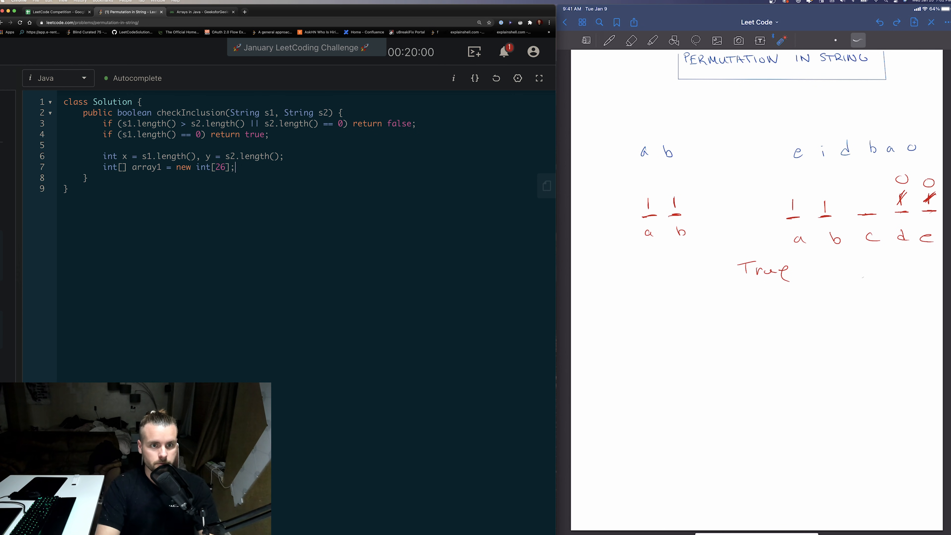
Declare int[] array2 = new int[26]; and begin a for loop
type("int[] array2 =")
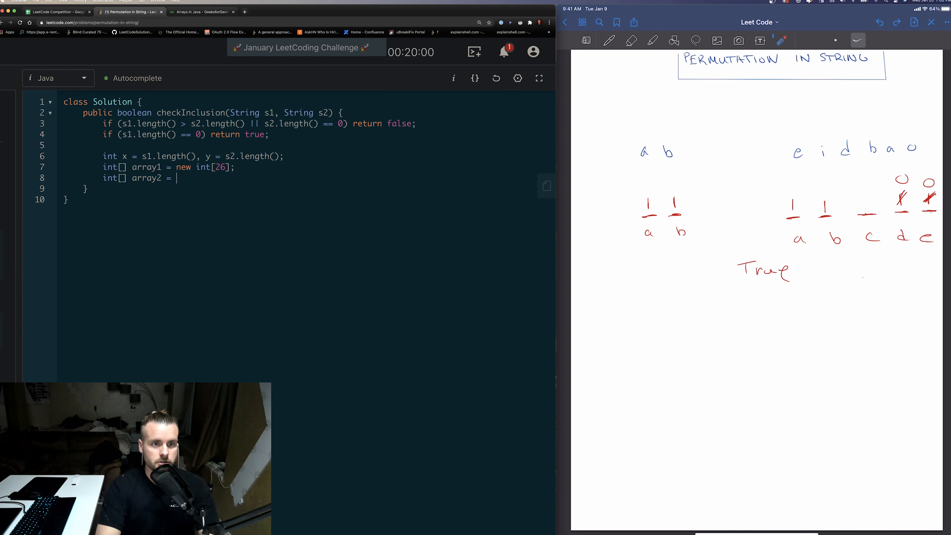
type("new int[26]")
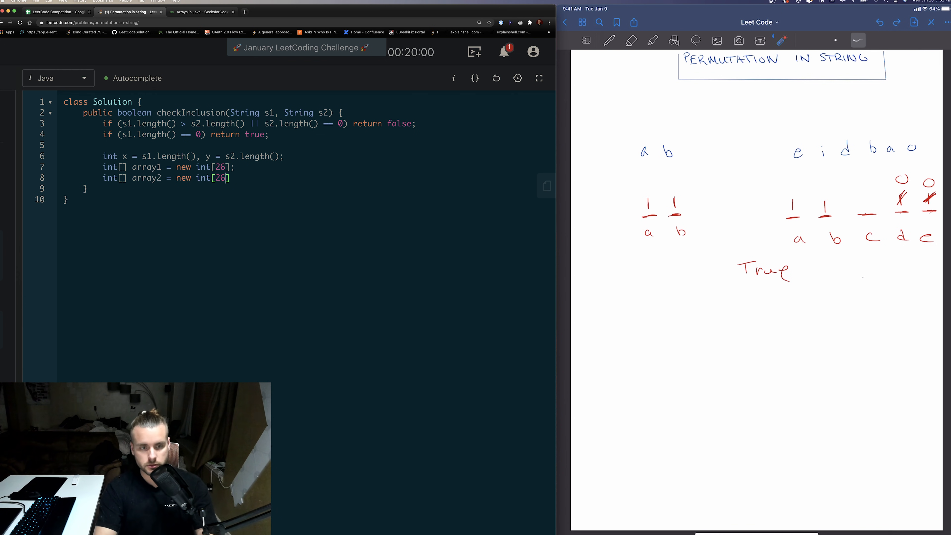
type("for (")
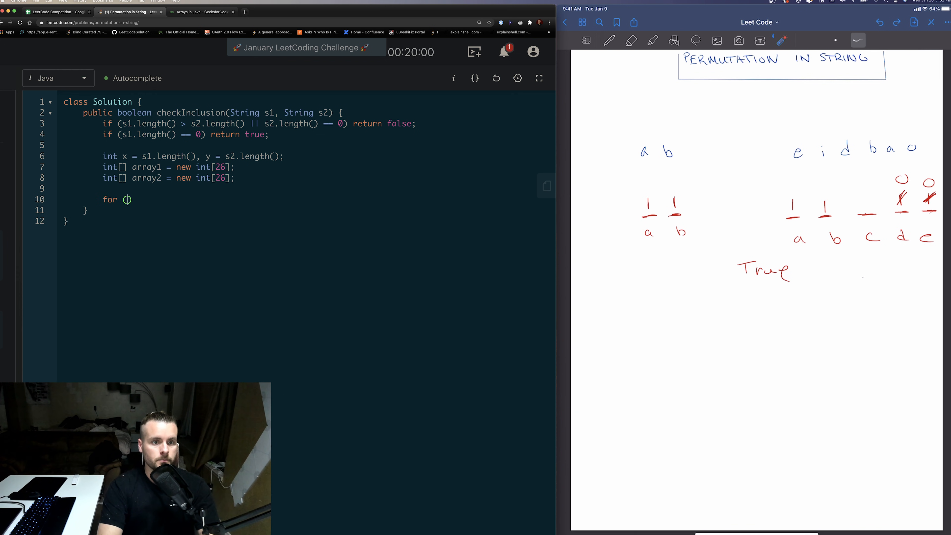
Write for (int i = 0; i < x; i++) and begin array1[s1.charAt(i) inside it
type("int i =")
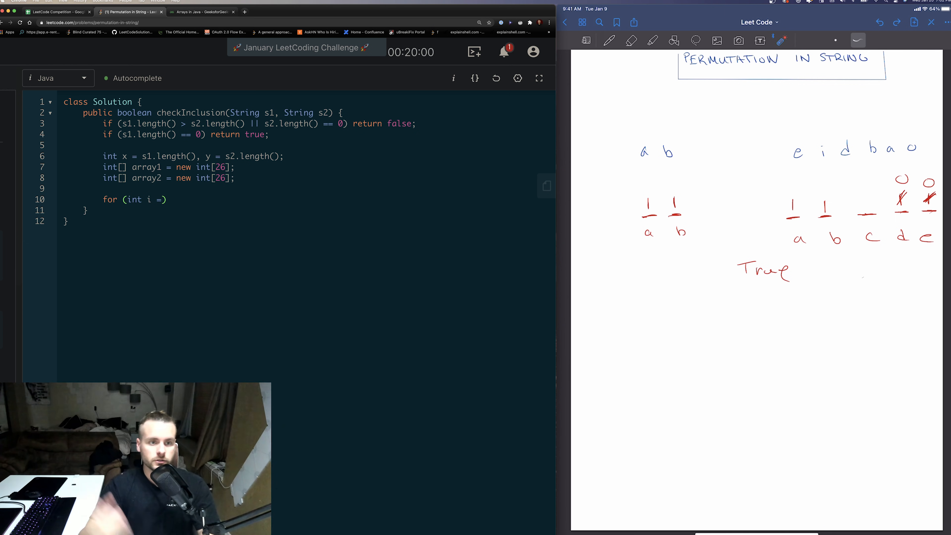
type("0")
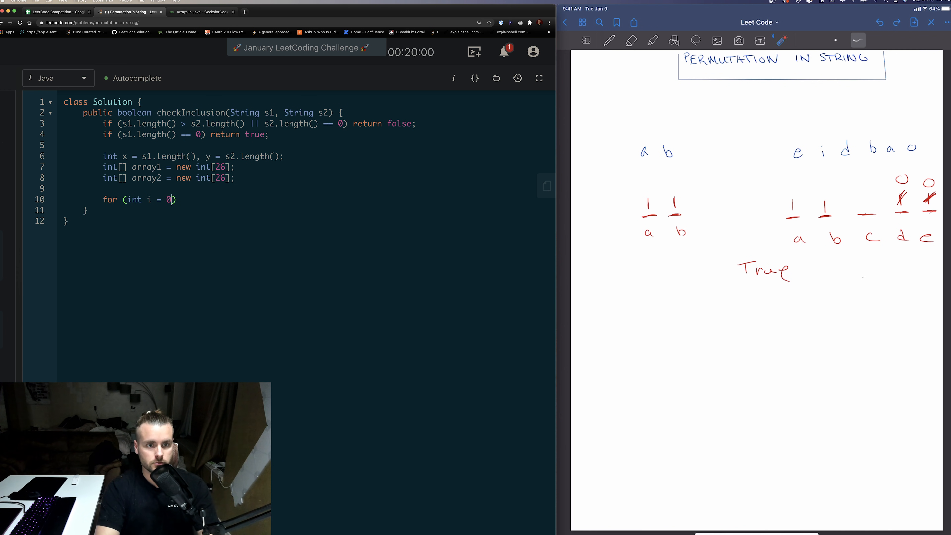
type("; i < x; i++")
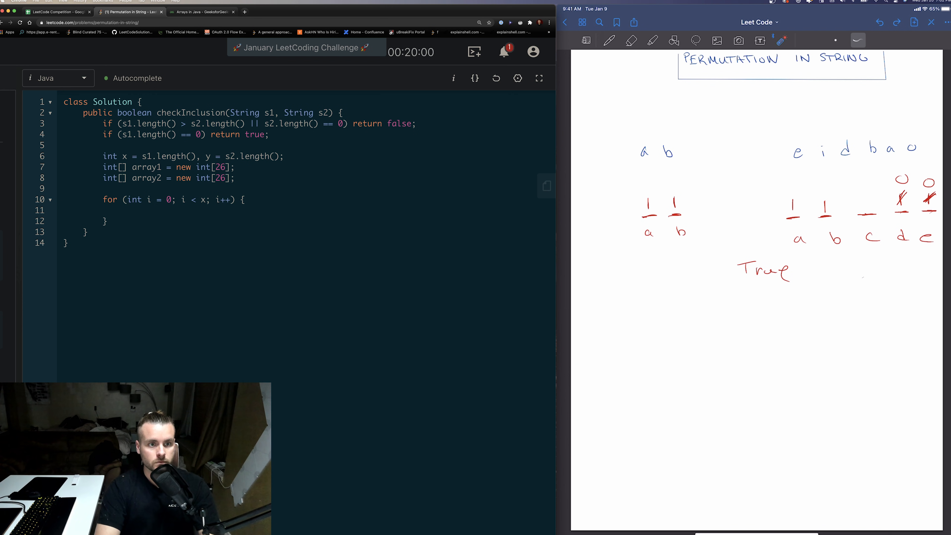
type("array1")
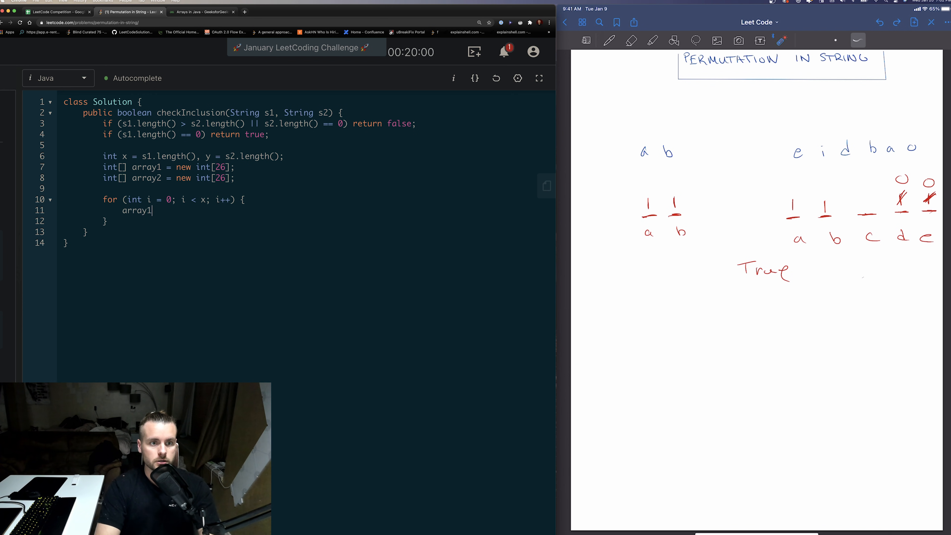
type("[s1.charAt(i) - 'a")
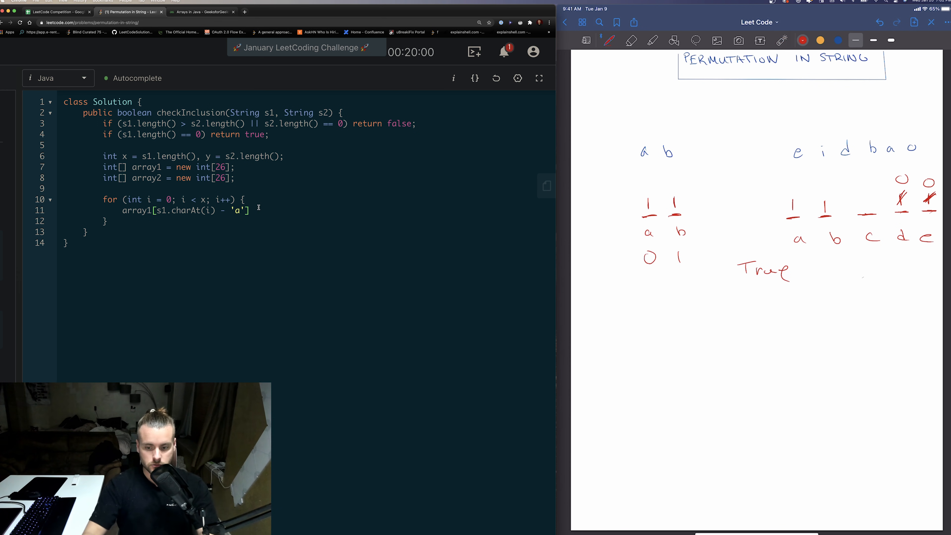
Finish array1's ++ and add array2[s2.charAt(i) - 'a']++; in the same loop
type("++;")
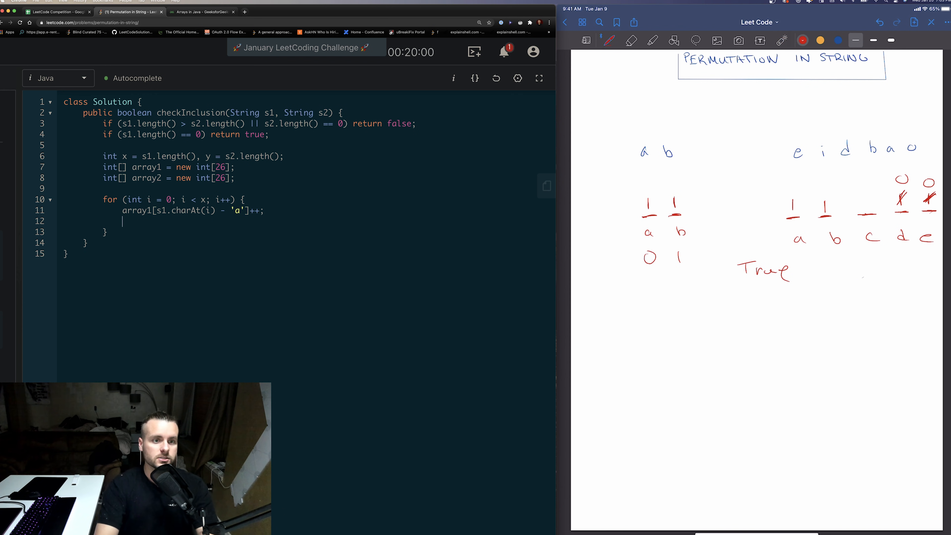
type("array2[]")
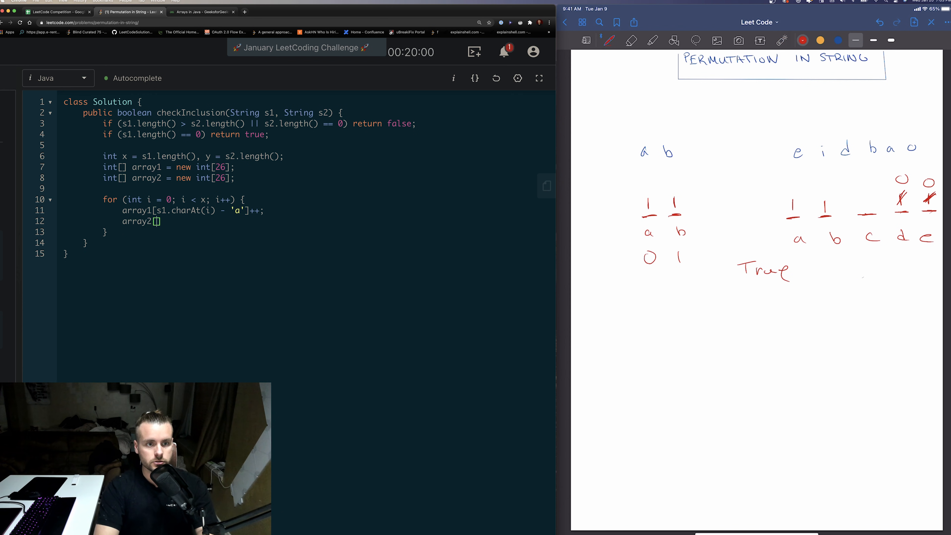
type("s2.charAt(i")
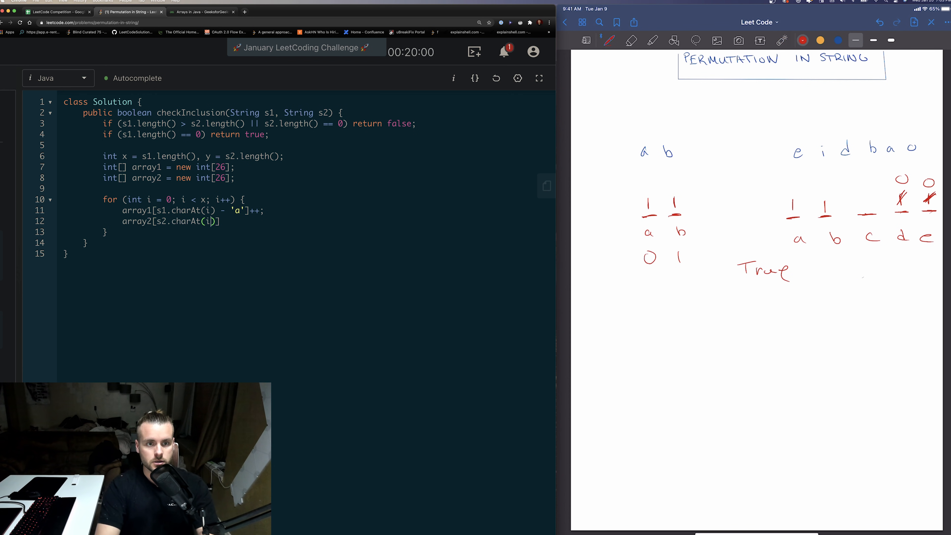
type("- 'a'")
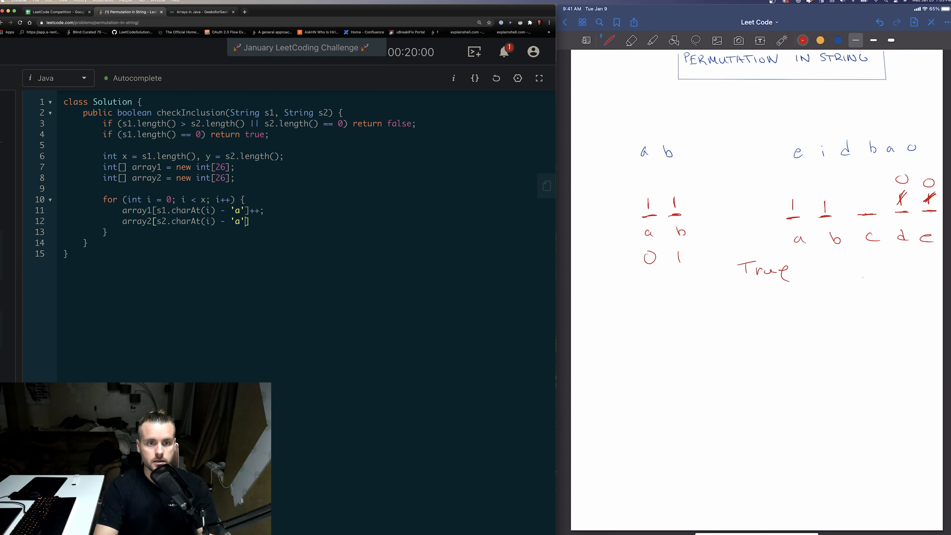
type("++;")
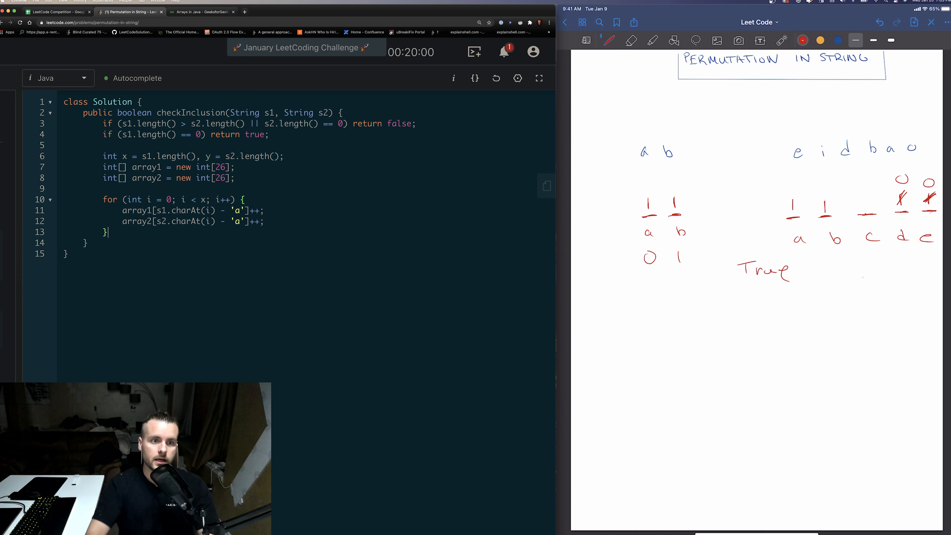
Write the second loop header for (int i = x; i < y; i++)
type("for (")
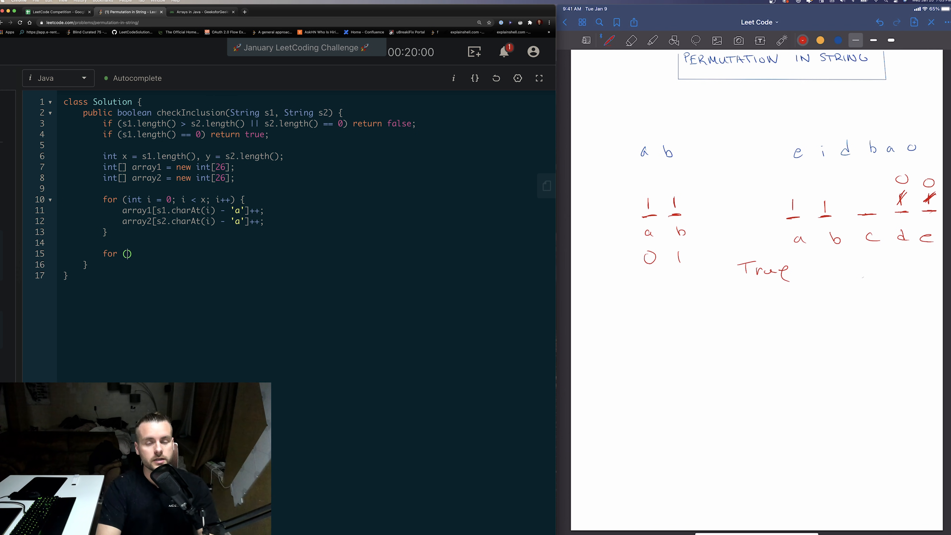
type("int i")
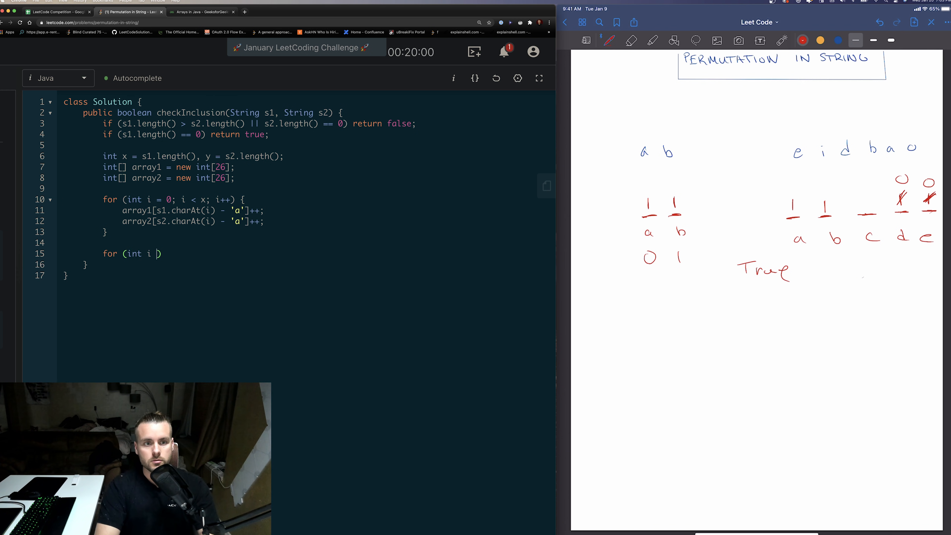
type("=")
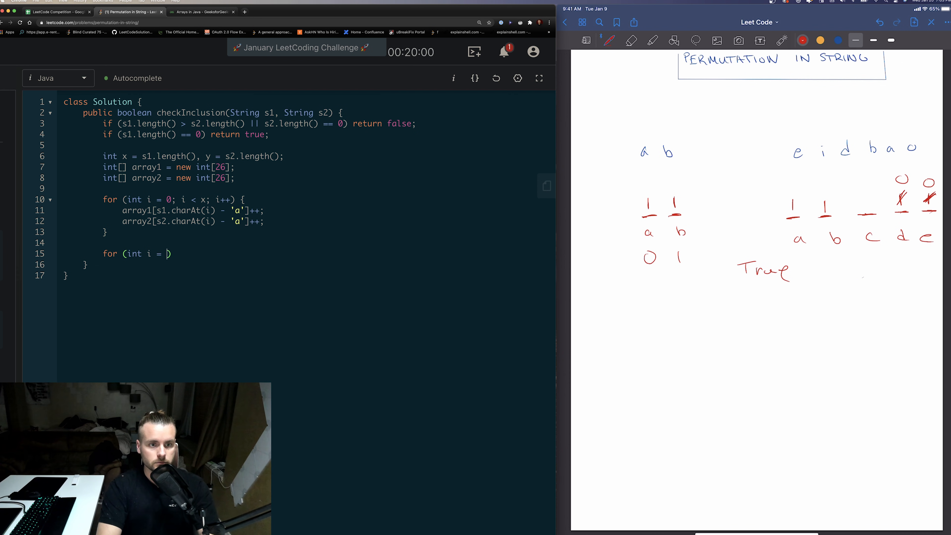
type("; i <")
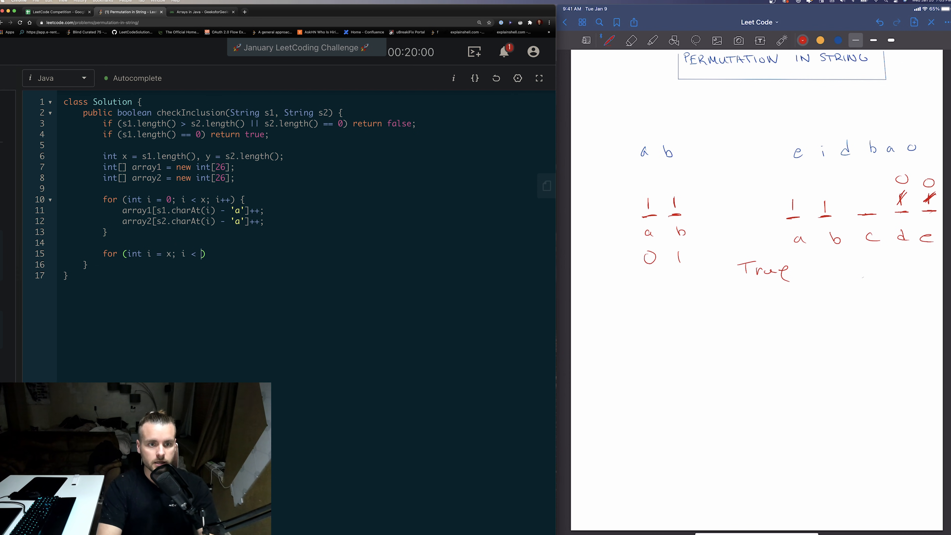
type("y;")
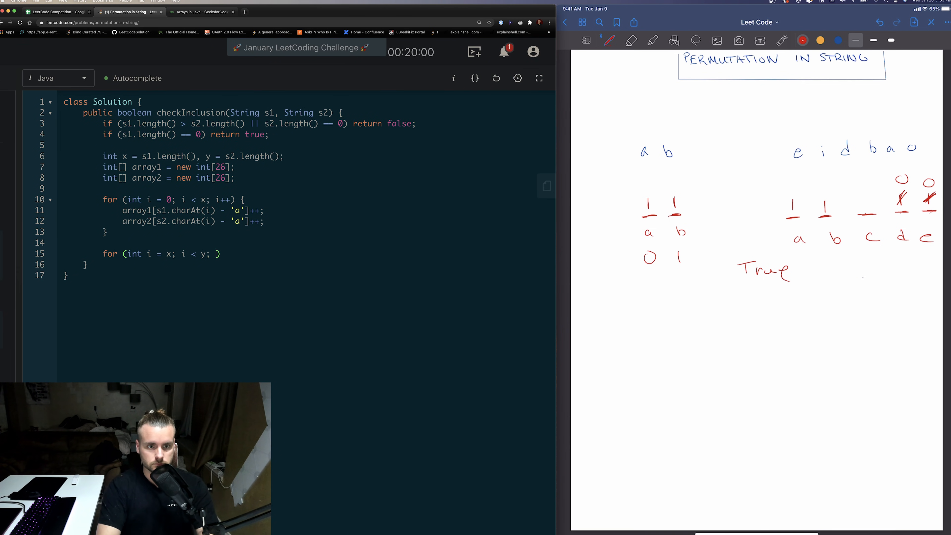
type("i++)")
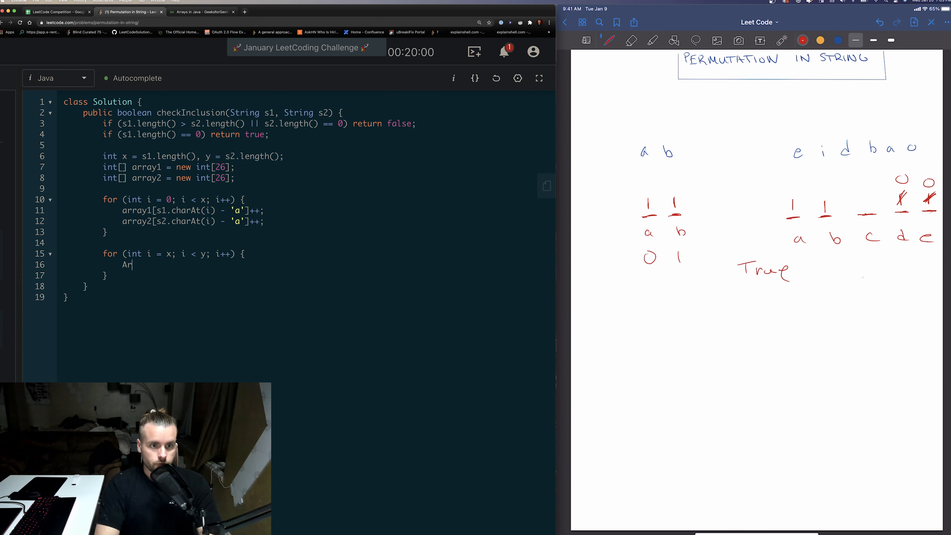
Begin the second loop's body with Arrays.isEquals(), which gets no autocomplete suggestions
type("Arrays.")
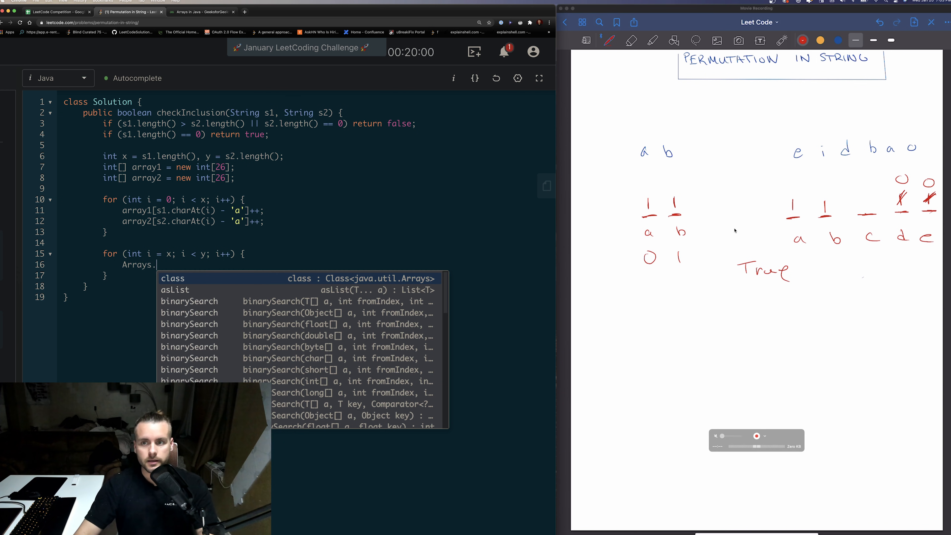
mouse_move(775, 184)
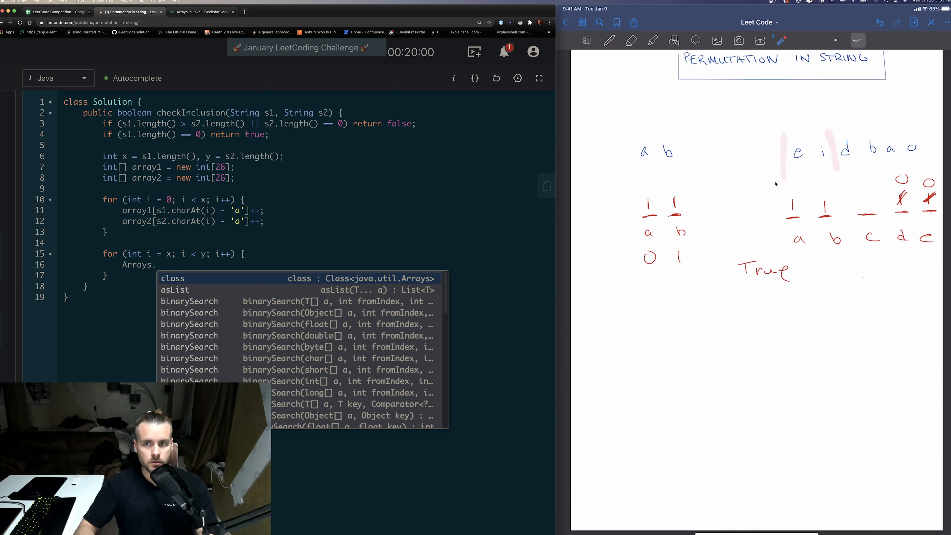
type("is")
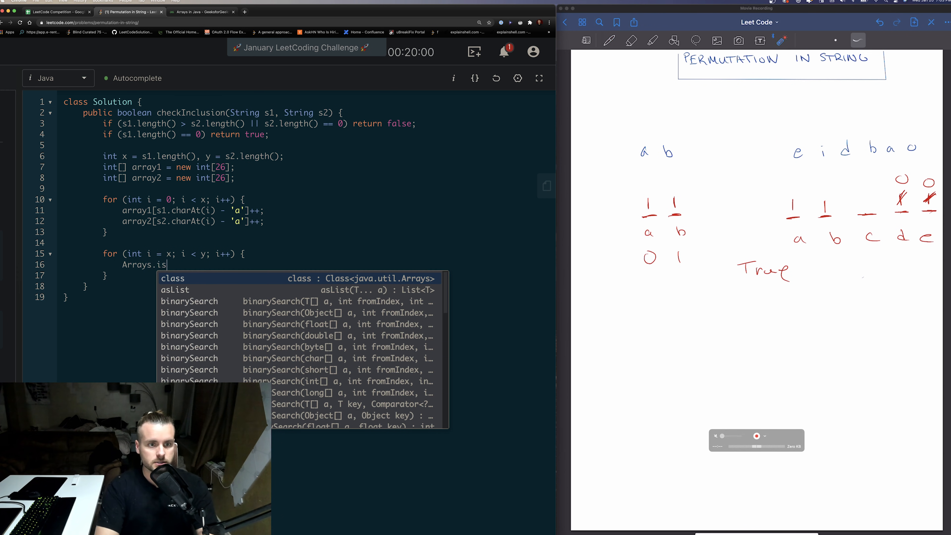
type("Equals")
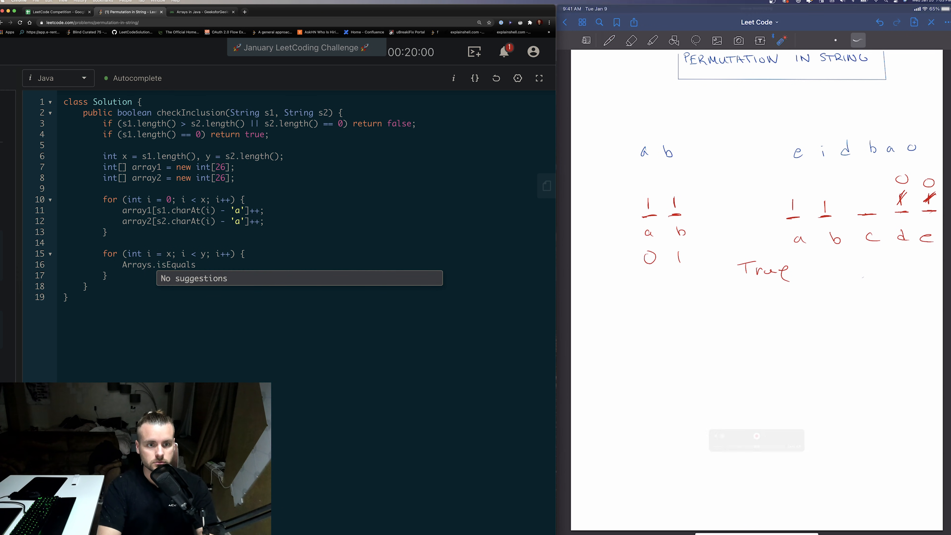
type("()")
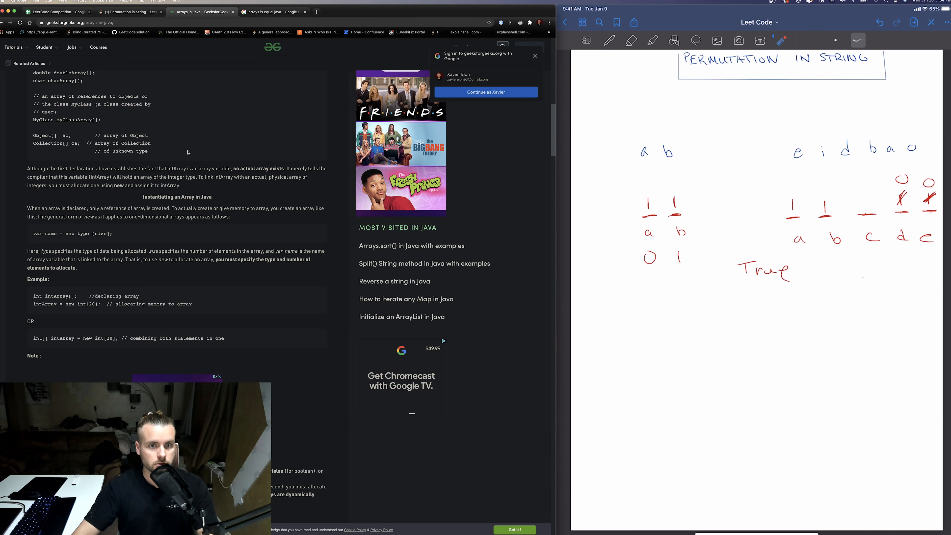
Return to LeetCode and correct the call to Arrays.equals(array1, array2)
left_click(126, 11)
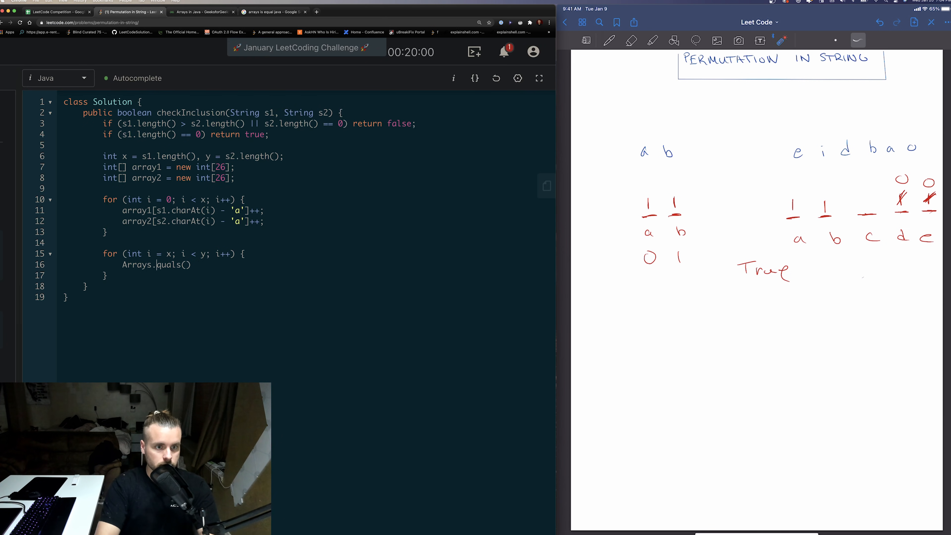
type("()")
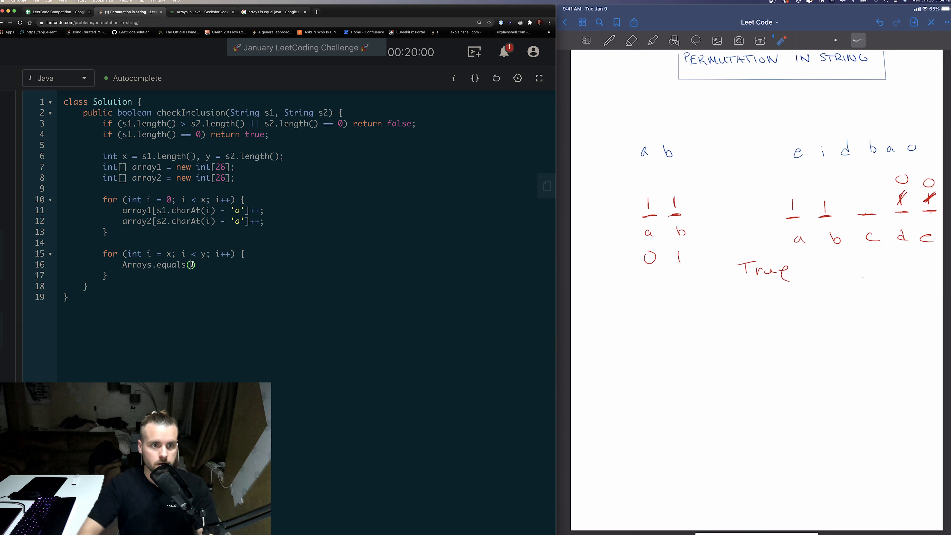
type("array1, array2")
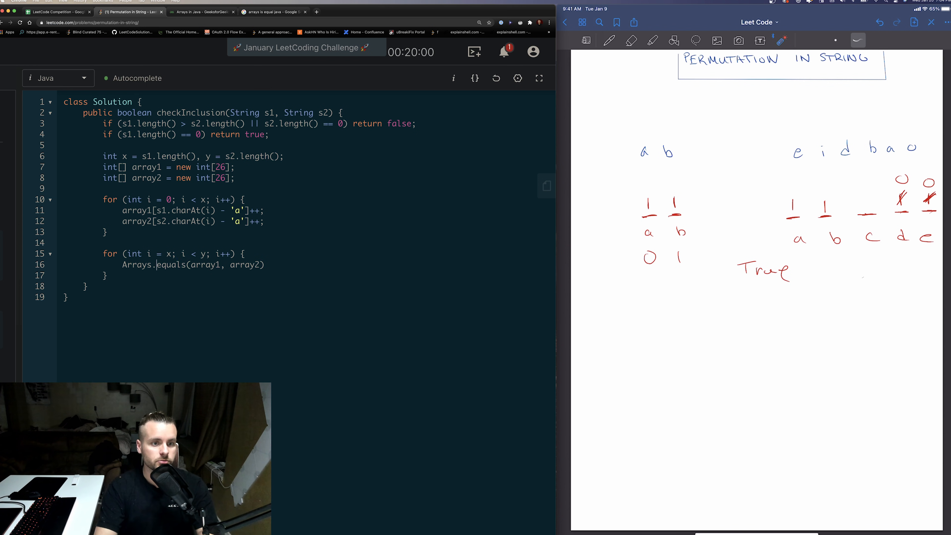
Wrap the equals check in an if that returns true when the arrays match
type("if")
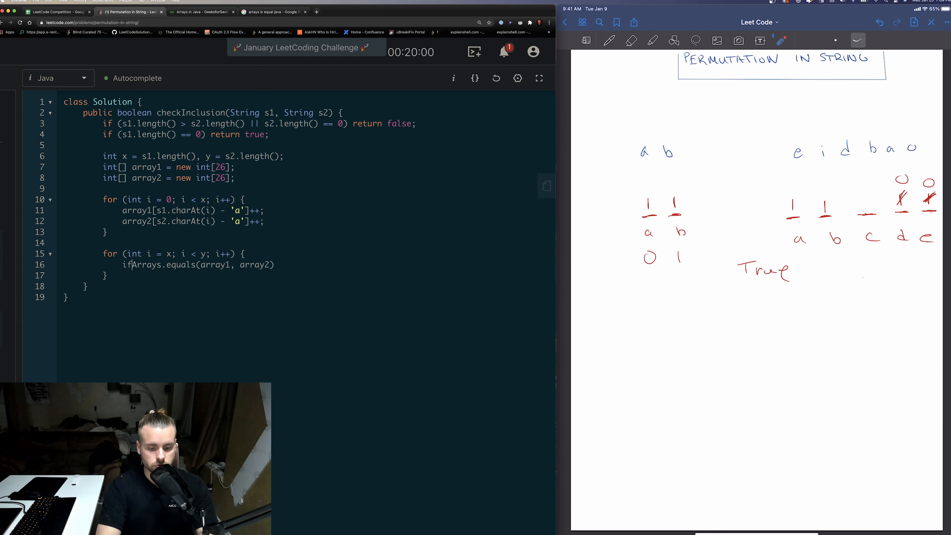
type("()")
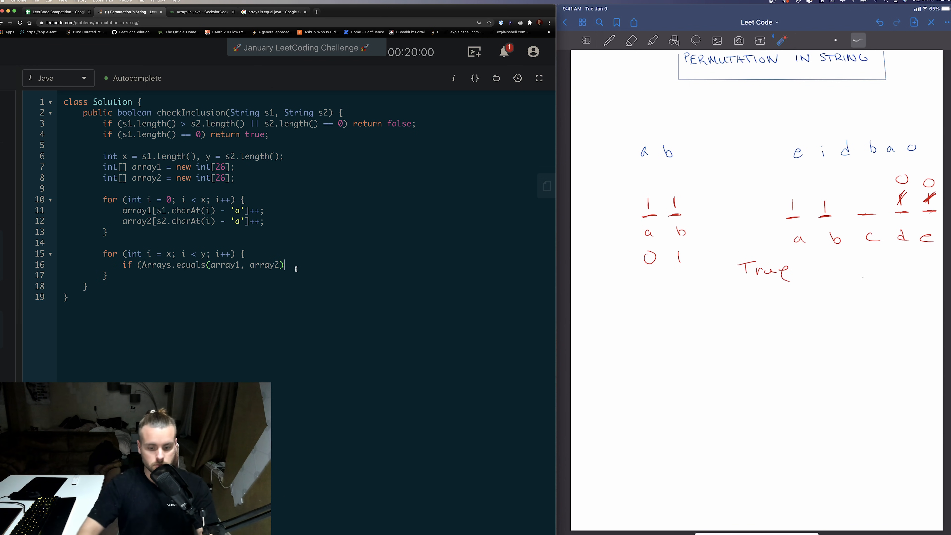
type("{")
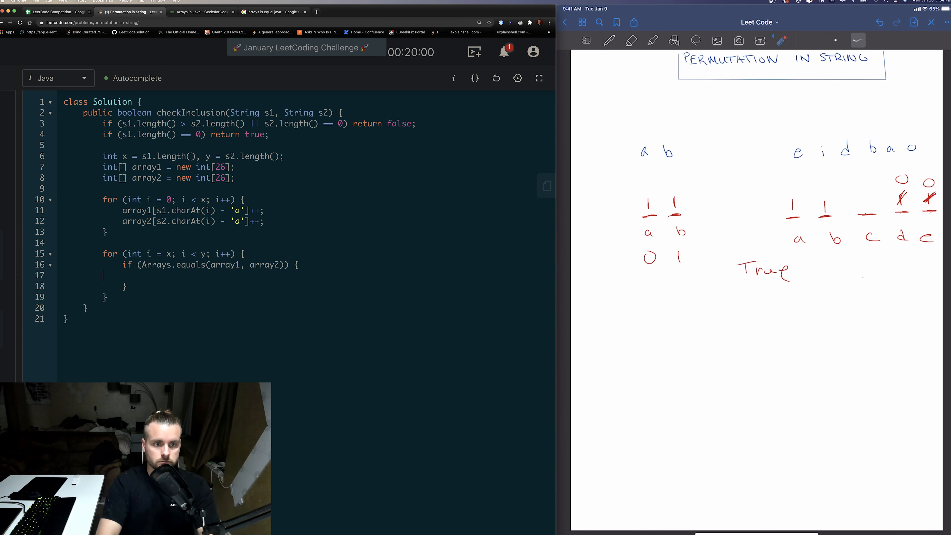
type("return t")
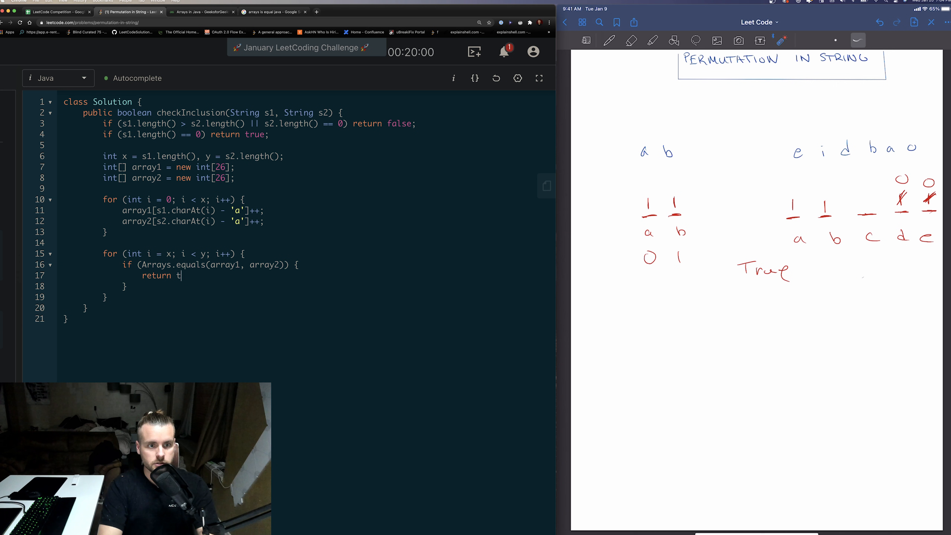
type("rue;")
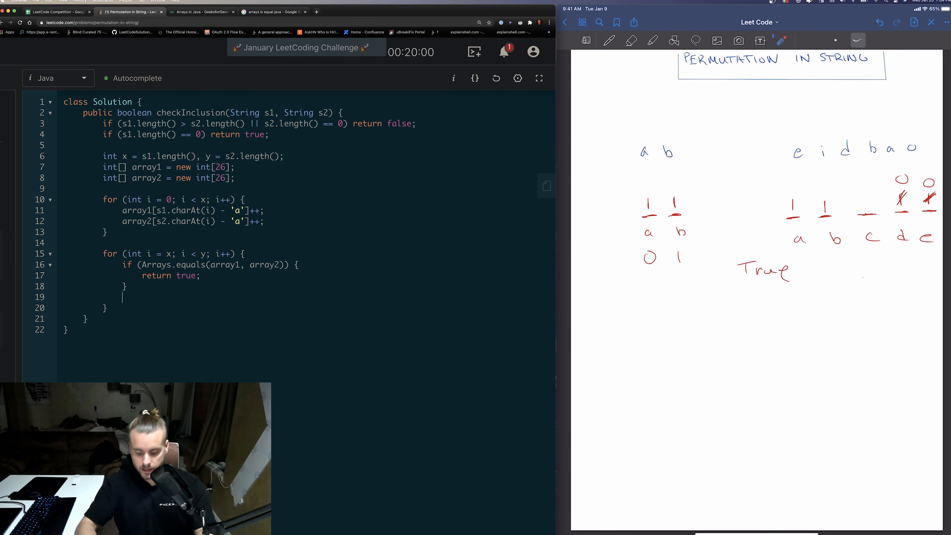
Add array2[s2.charAt(i-x) - 'a']--; to drop the character leaving the window
left_click_drag(648, 188, 667, 248)
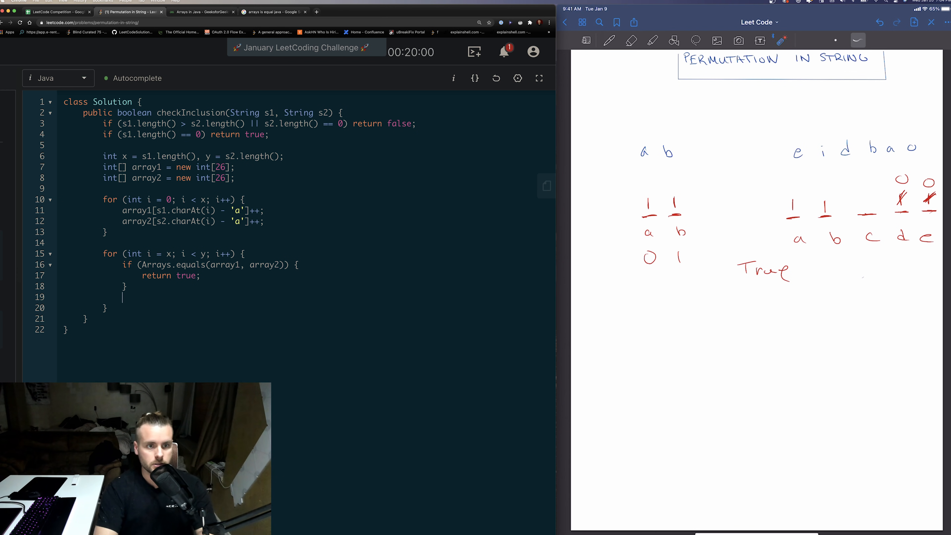
type("array2[]")
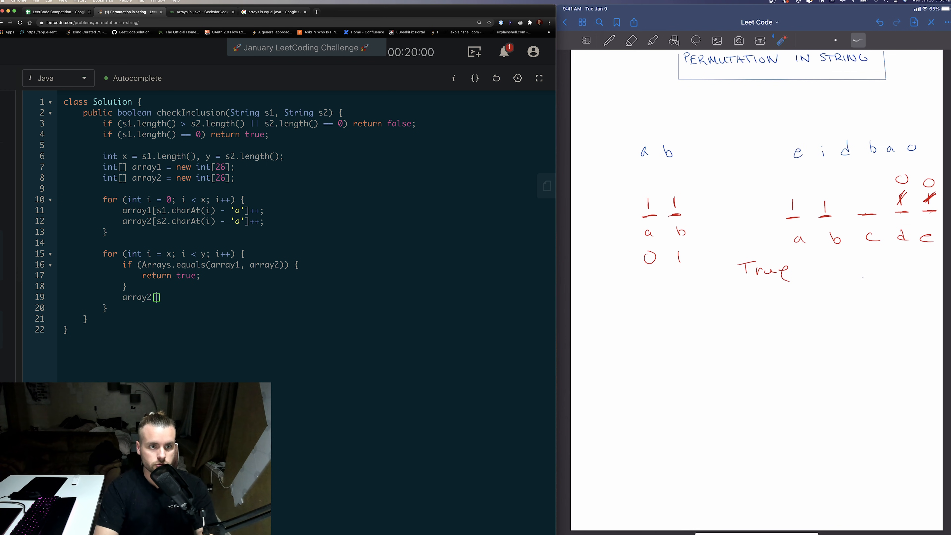
type("s2")
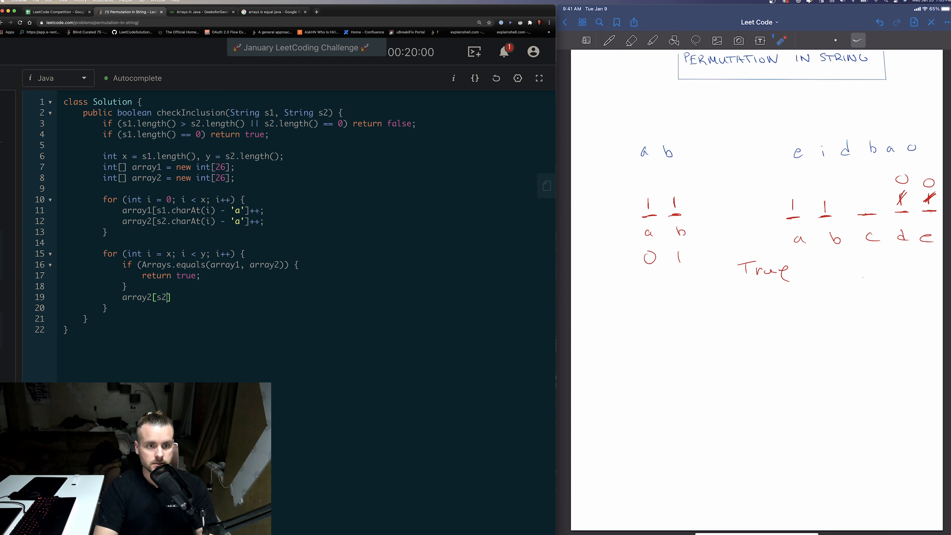
type(".charAt(")
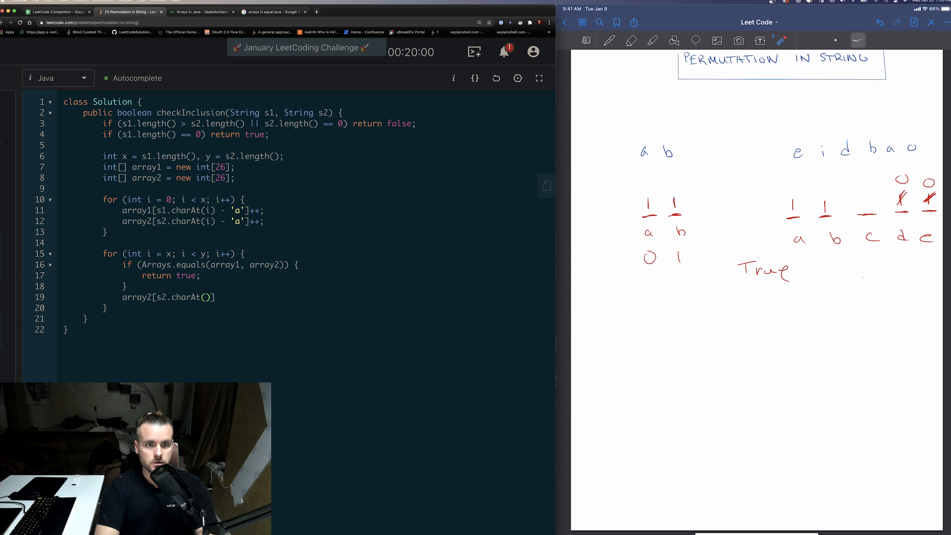
type("i-x")
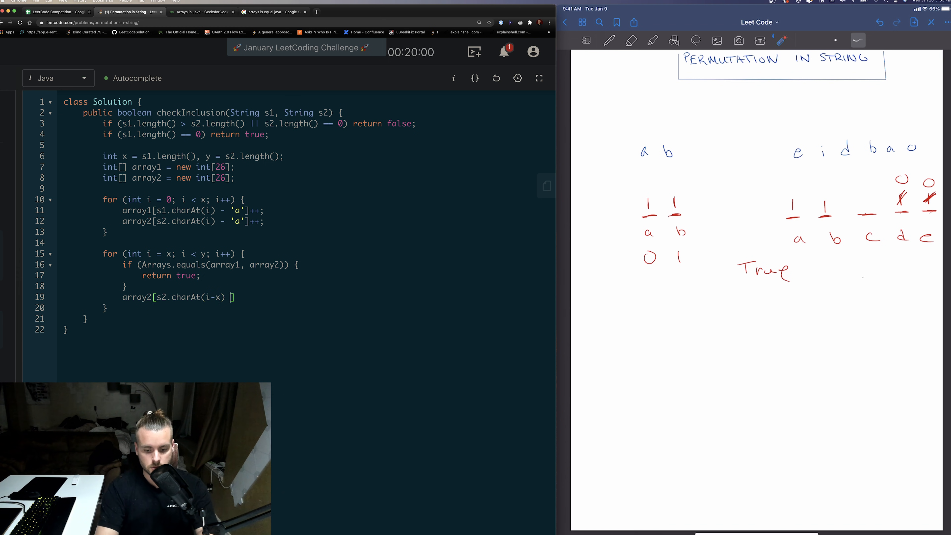
type("- 'a'")
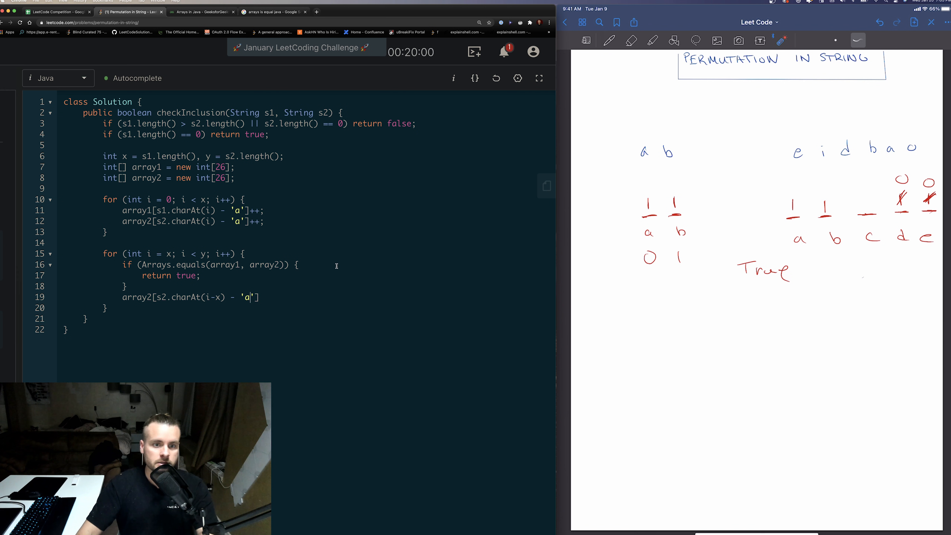
type("--;")
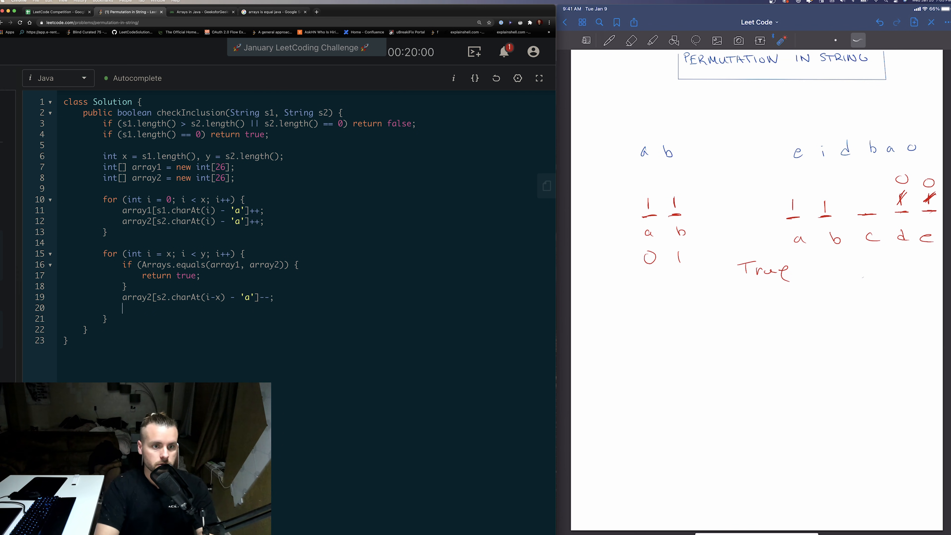
Add array2[s2.charAt(i) - 'a']++; for the entering character and begin the final if (Arrays. check
type("array2")
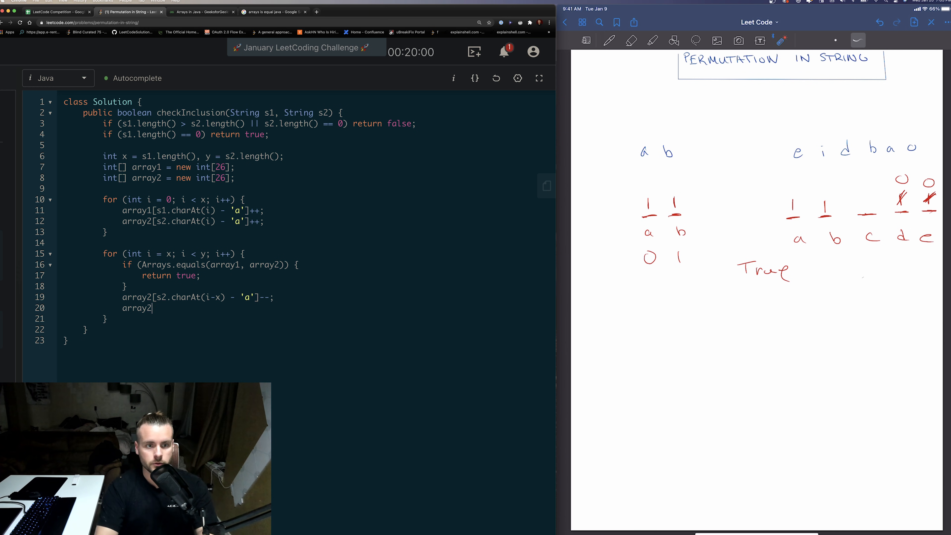
left_click_drag(846, 119, 843, 133)
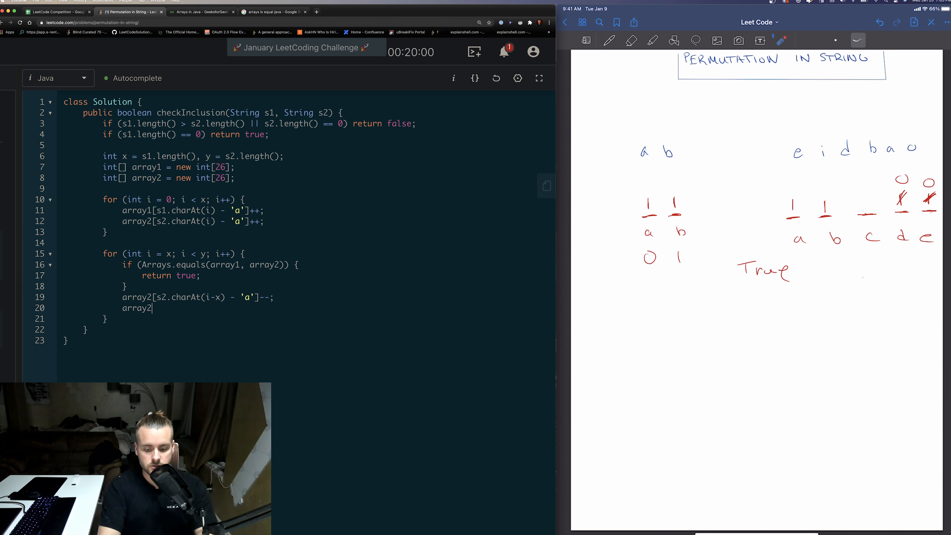
type("[s2.charAt(")
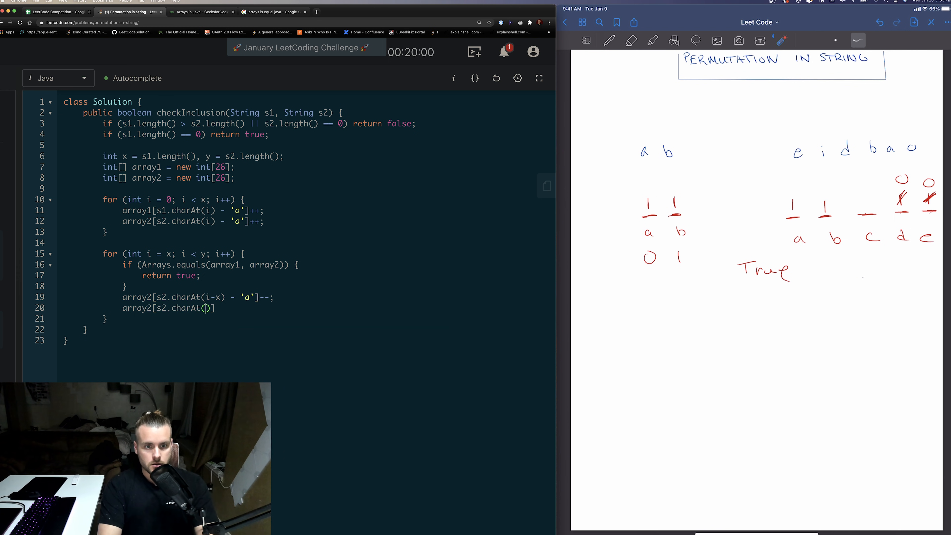
type("i) -")
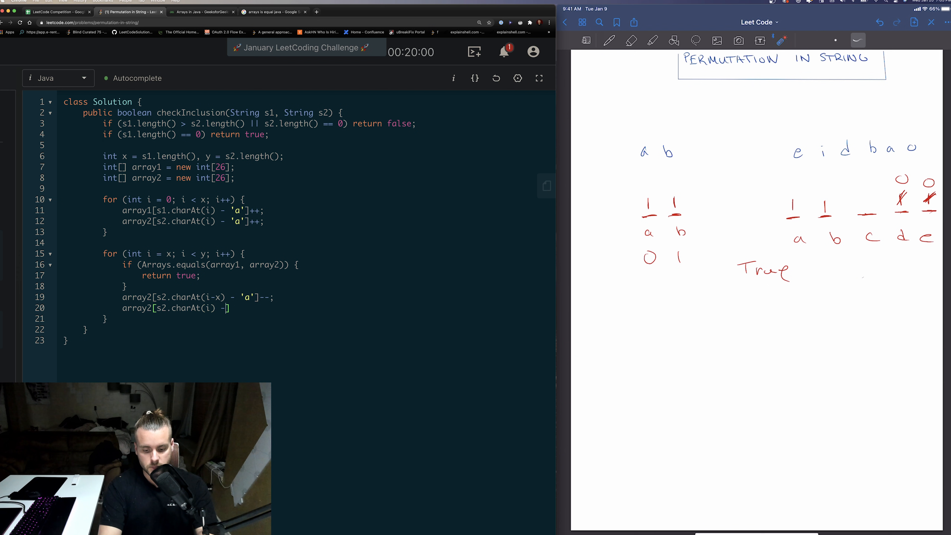
type("'a']")
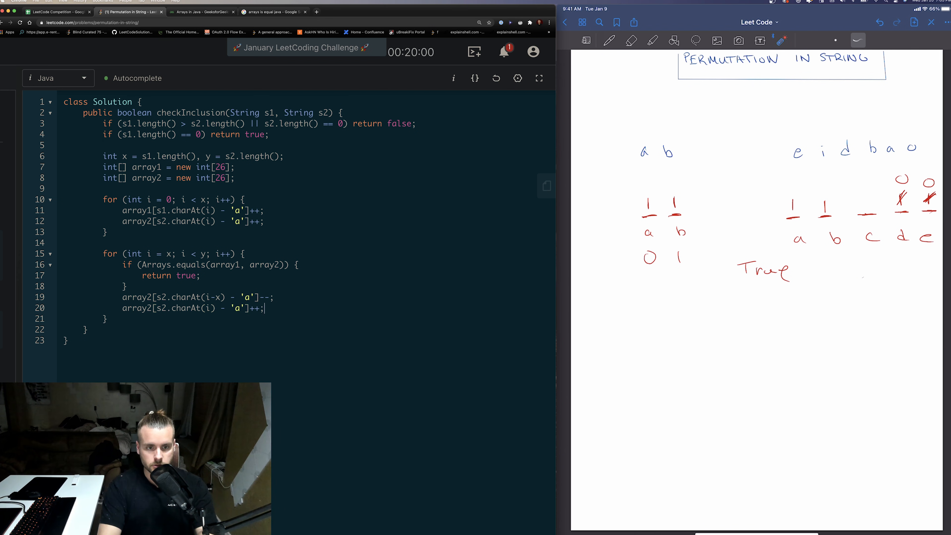
key("enter")
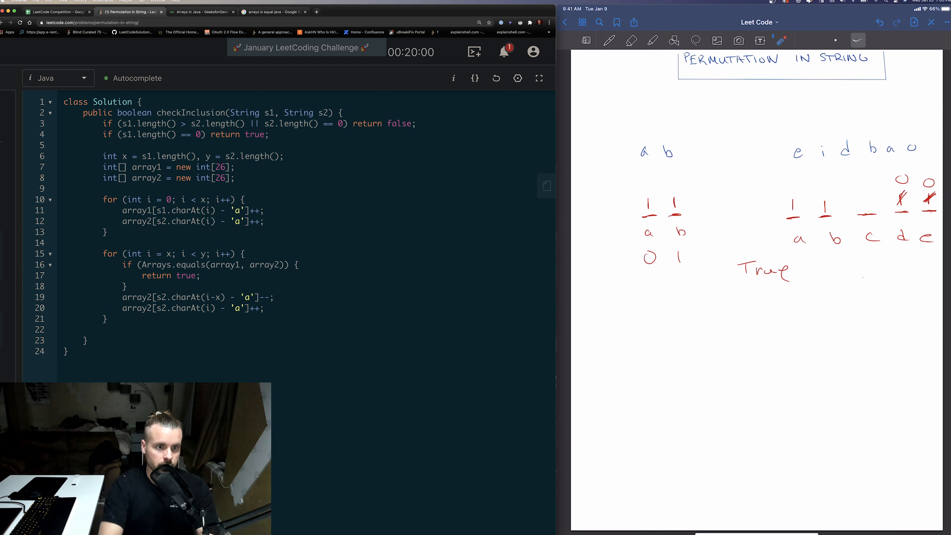
type("if (arrays.is")
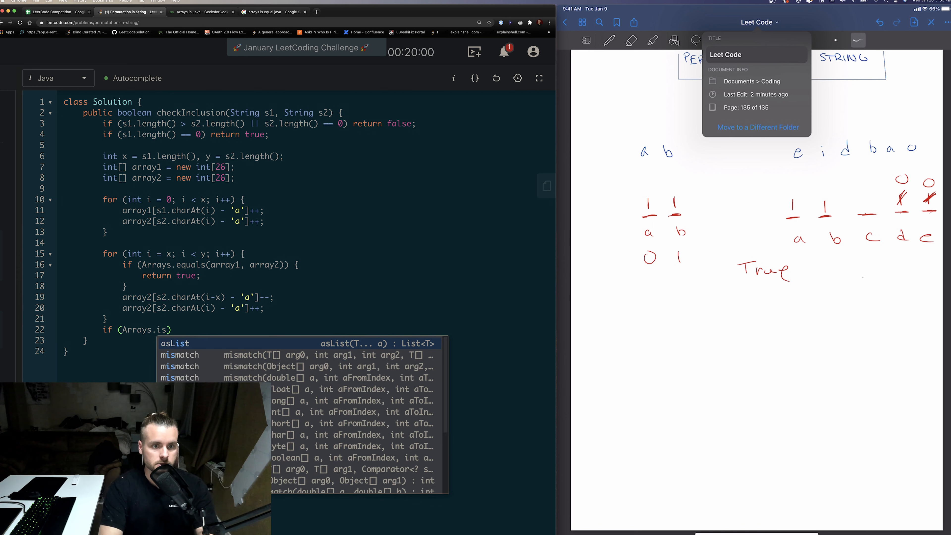
Finish if (Arrays.equals(array1, array2)) return true; else return false; after the loop
type("equals")
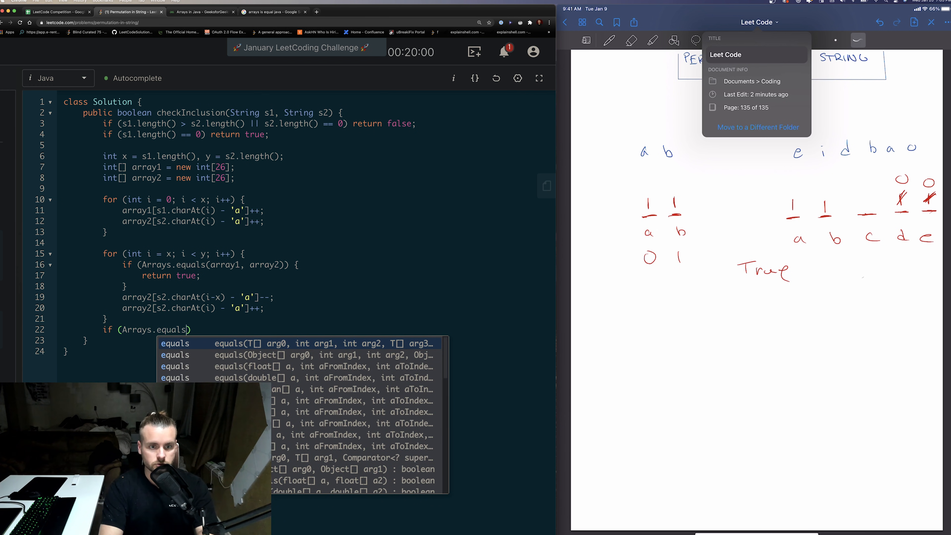
type("array1, array2")
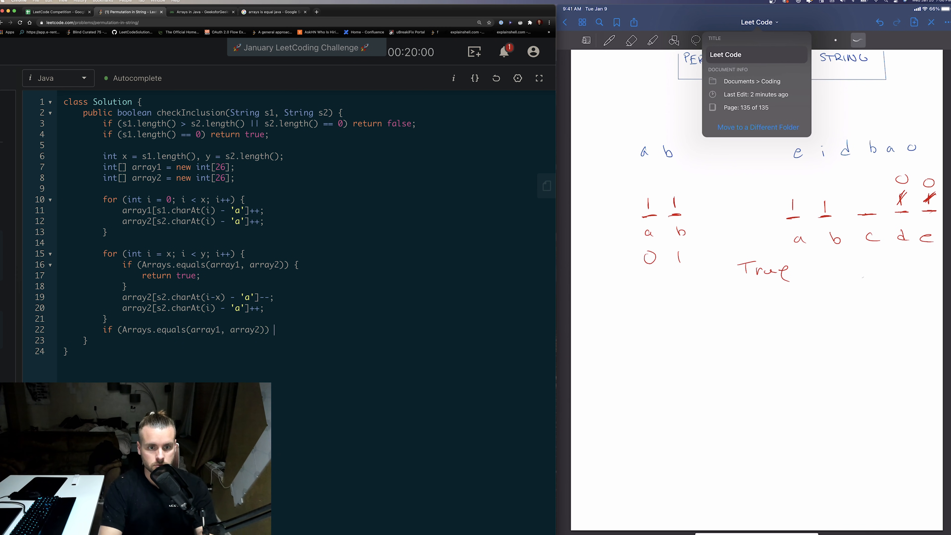
type("retu")
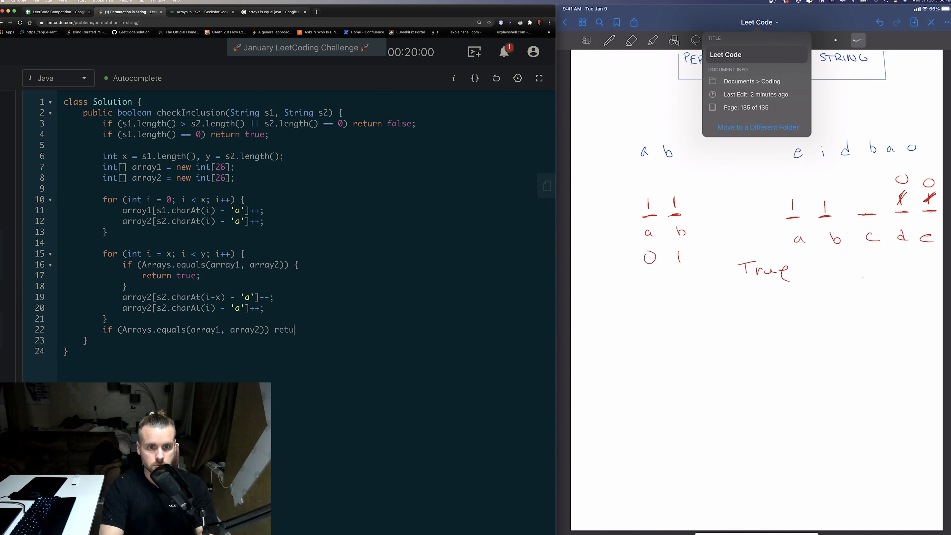
type("rn true;")
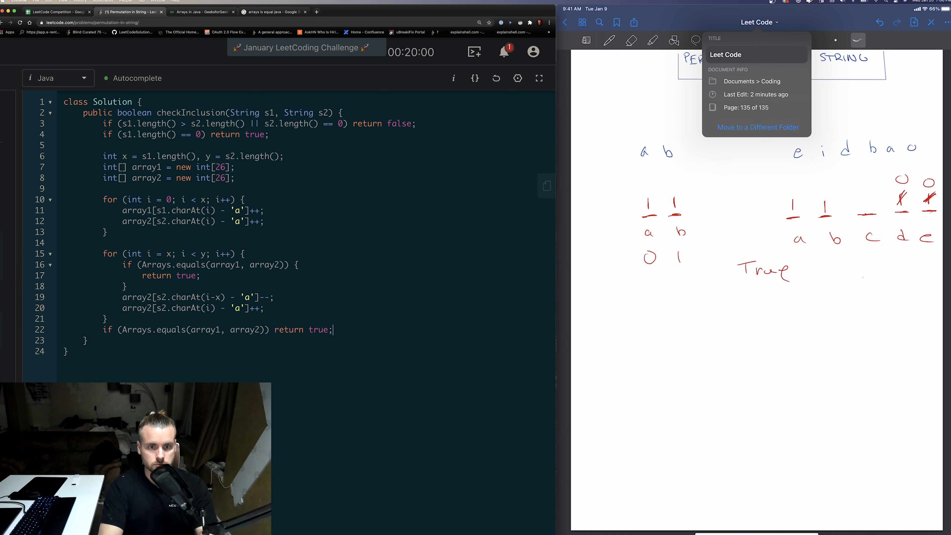
type("else return")
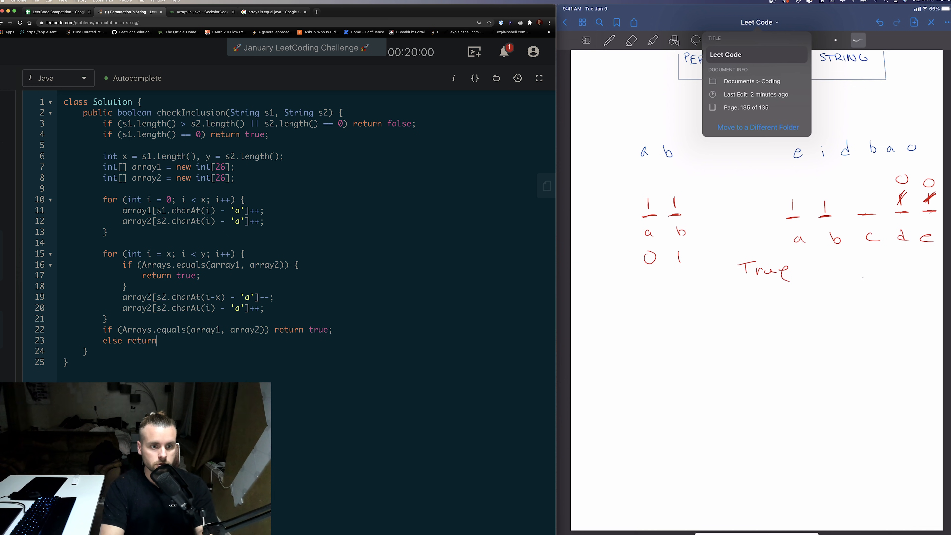
type("false;")
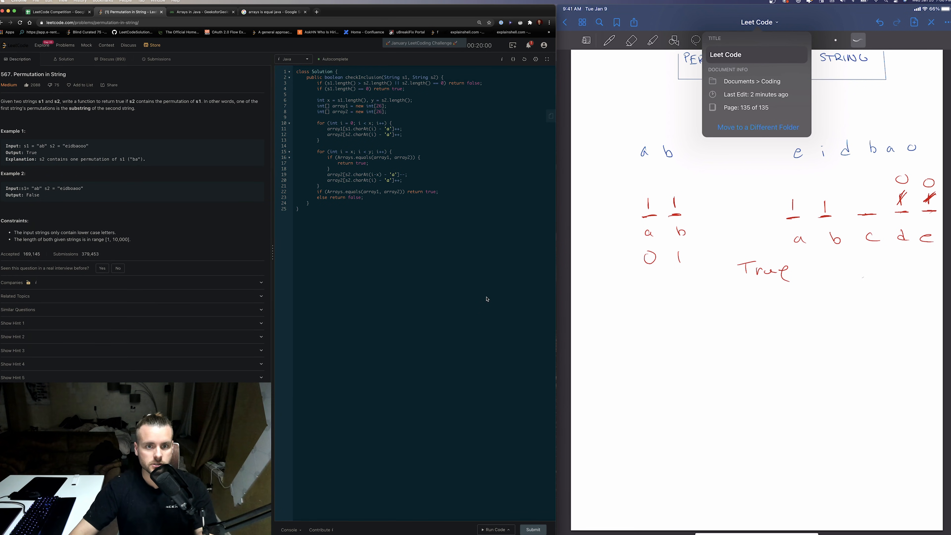
Run the example test, then submit the solution and get Accepted at 4 ms, 39.3 MB
left_click(494, 529)
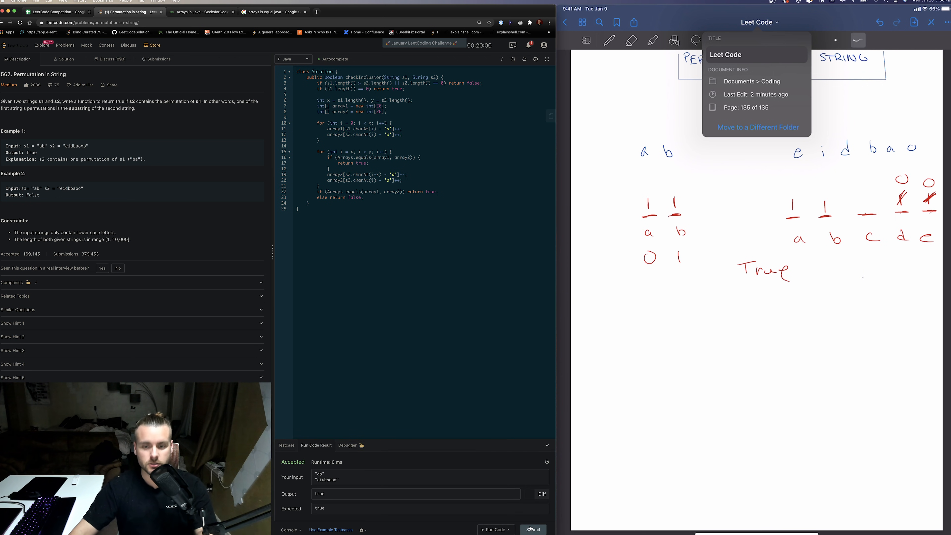
left_click(532, 529)
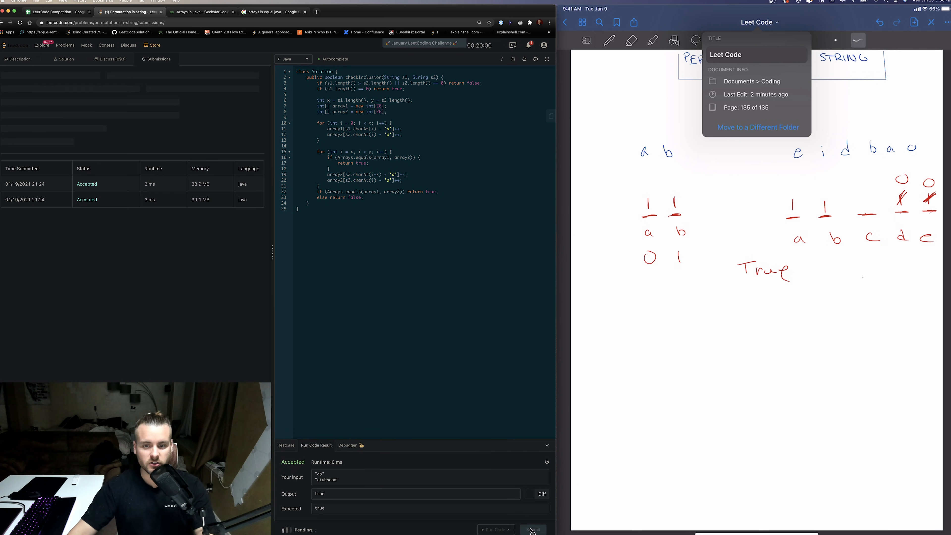
left_click(532, 529)
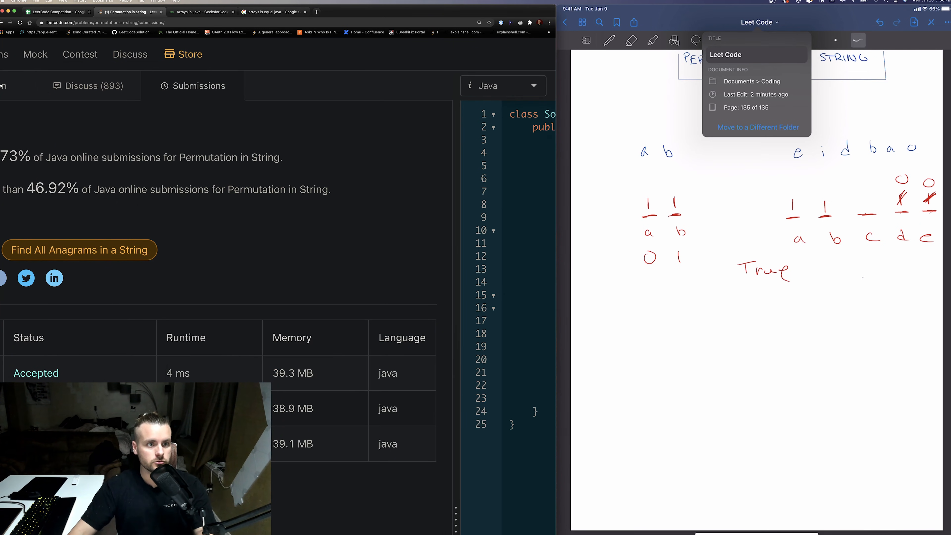
Return to the problem description and highlight Example 1's s2 string "eidbaooo"
left_click(52, 85)
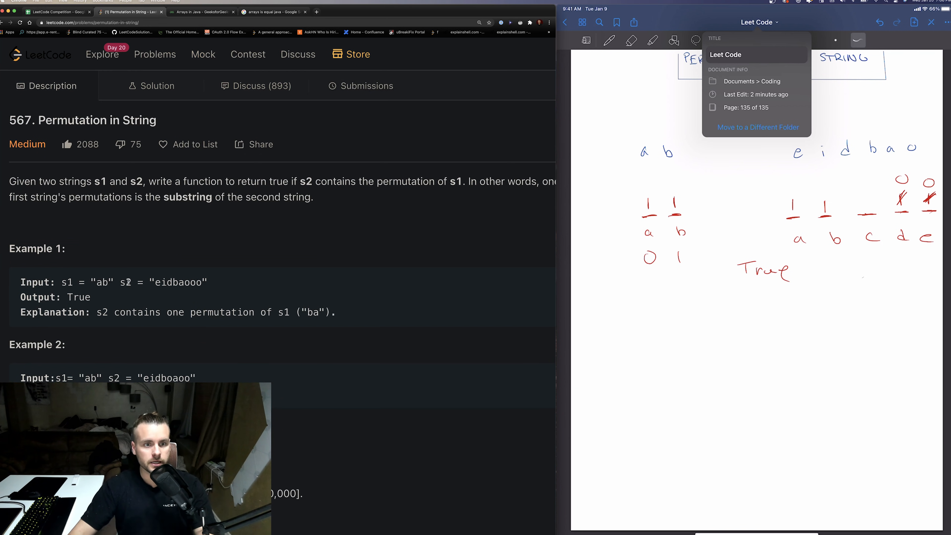
double_click(179, 282)
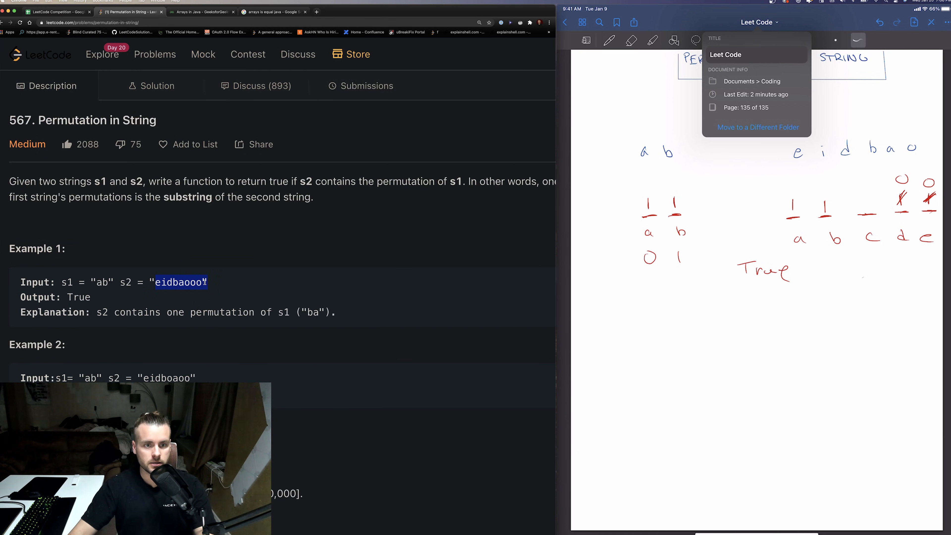